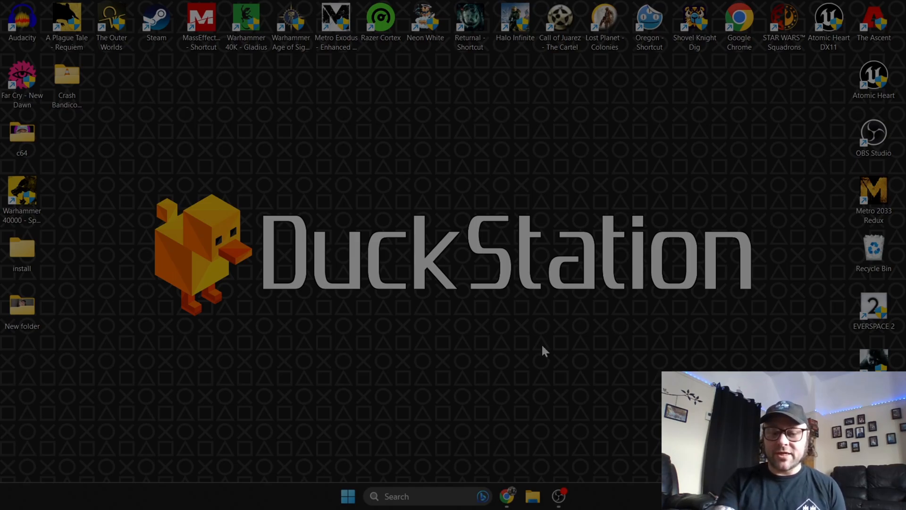
# - Bring up Chrome's Google results for 'duckstation', listing the official site and GitHub
pyautogui.click(507, 496)
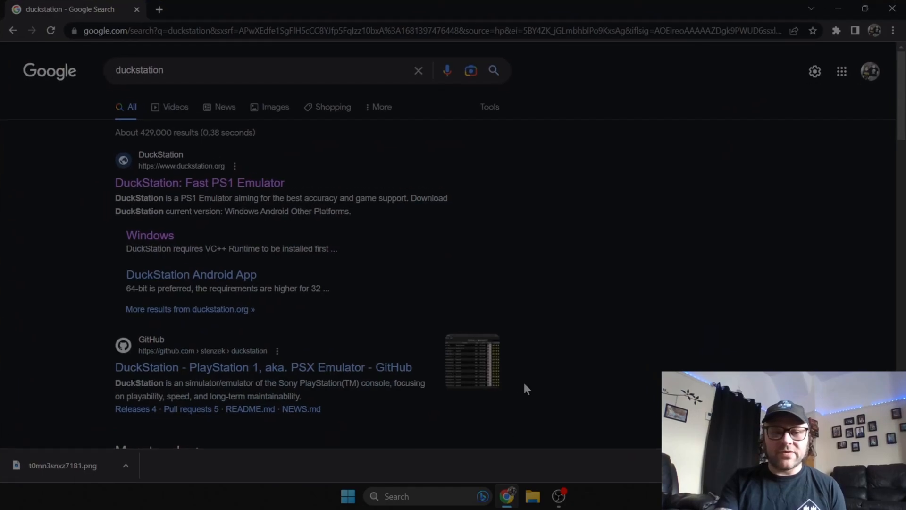
pyautogui.moveTo(625, 343)
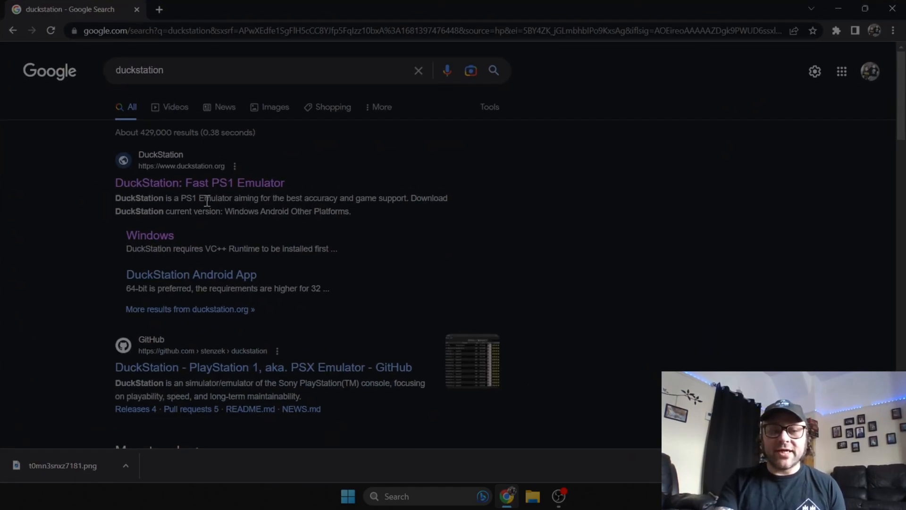
# - From duckstation.org's Windows page, download the VC++ runtime and the DuckStation release
pyautogui.click(200, 183)
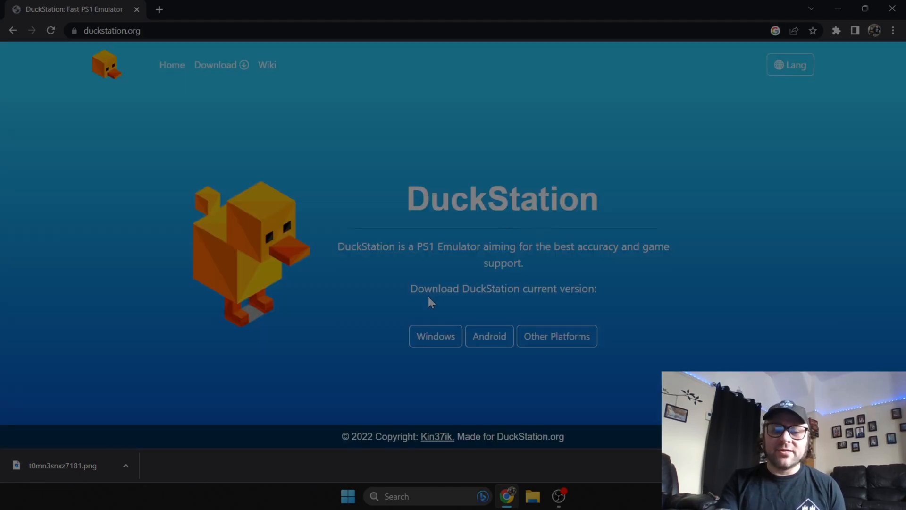
pyautogui.moveTo(489, 336)
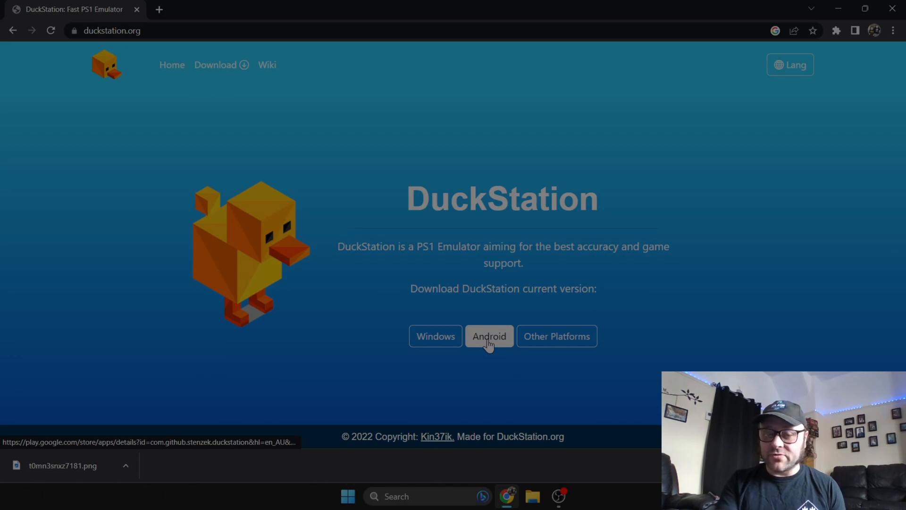
pyautogui.moveTo(436, 337)
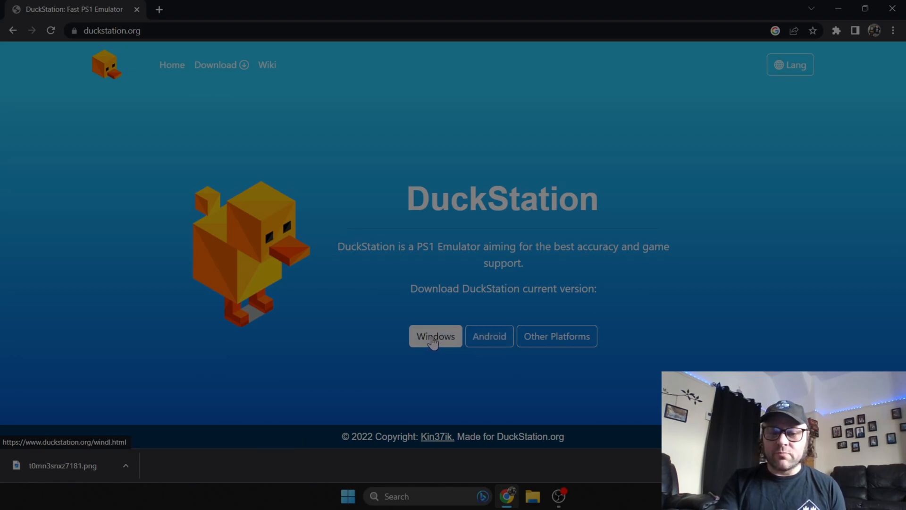
pyautogui.click(435, 336)
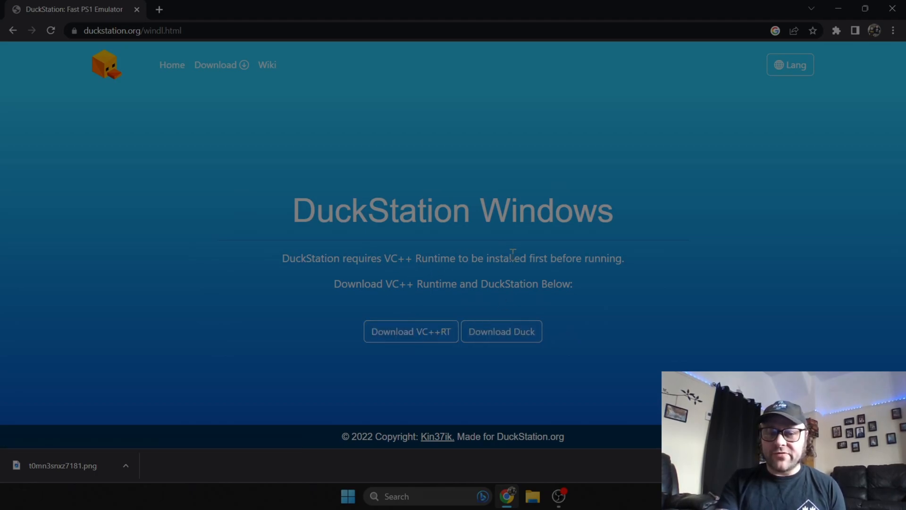
pyautogui.moveTo(604, 289)
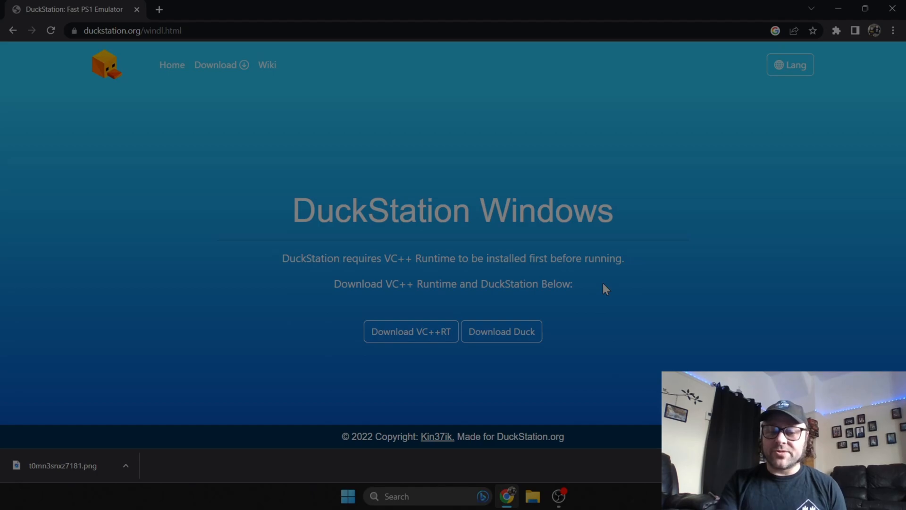
pyautogui.moveTo(500, 297)
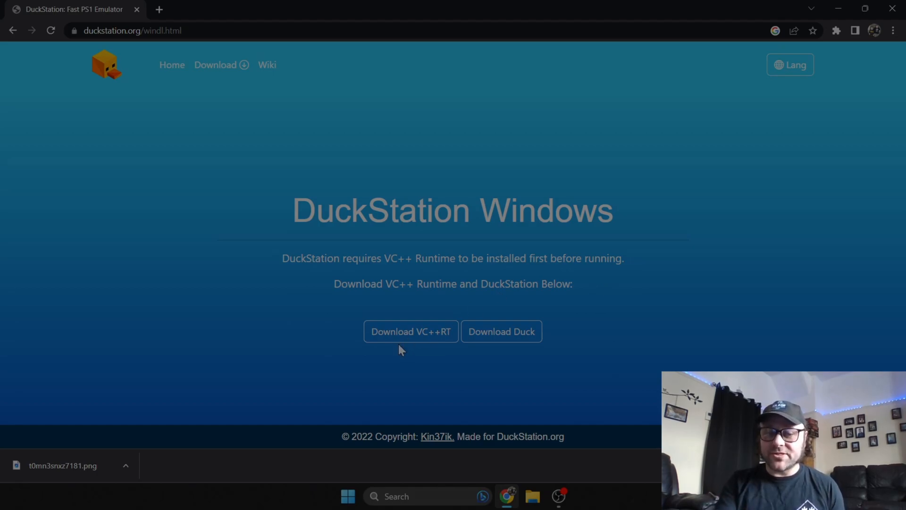
pyautogui.moveTo(411, 332)
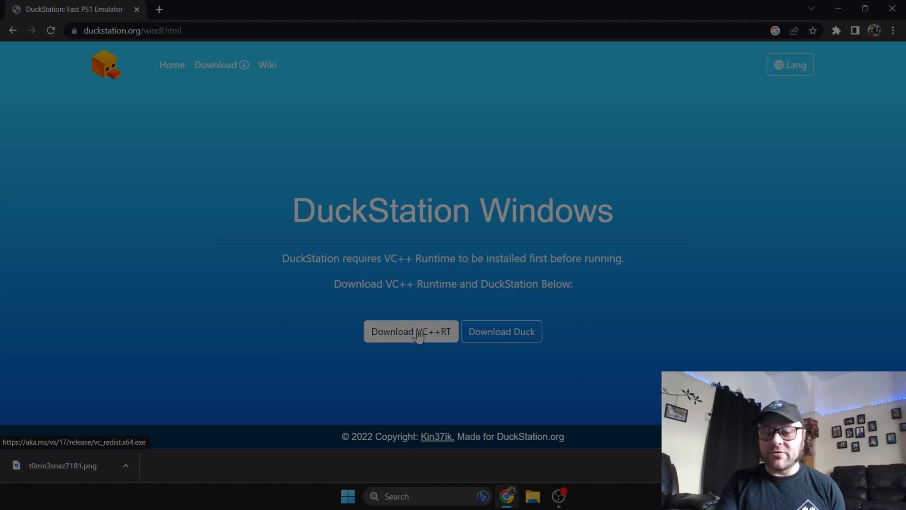
pyautogui.click(502, 332)
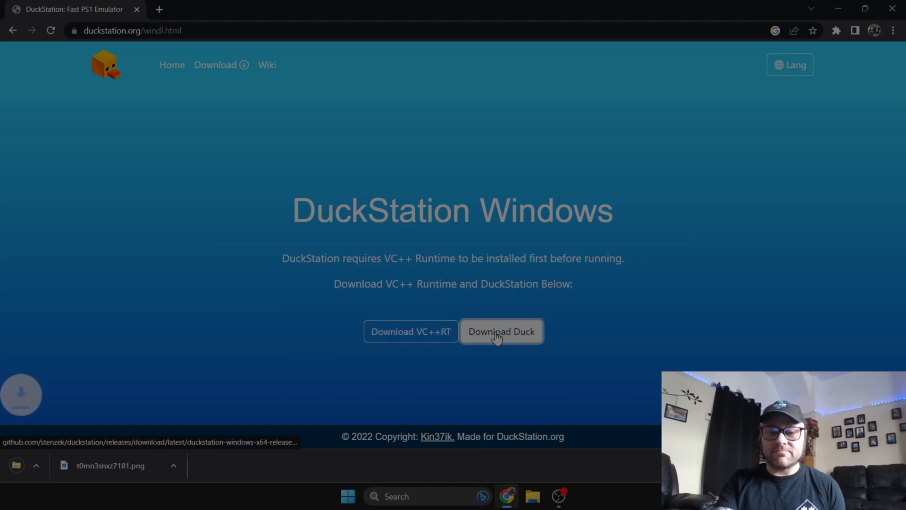
pyautogui.click(501, 331)
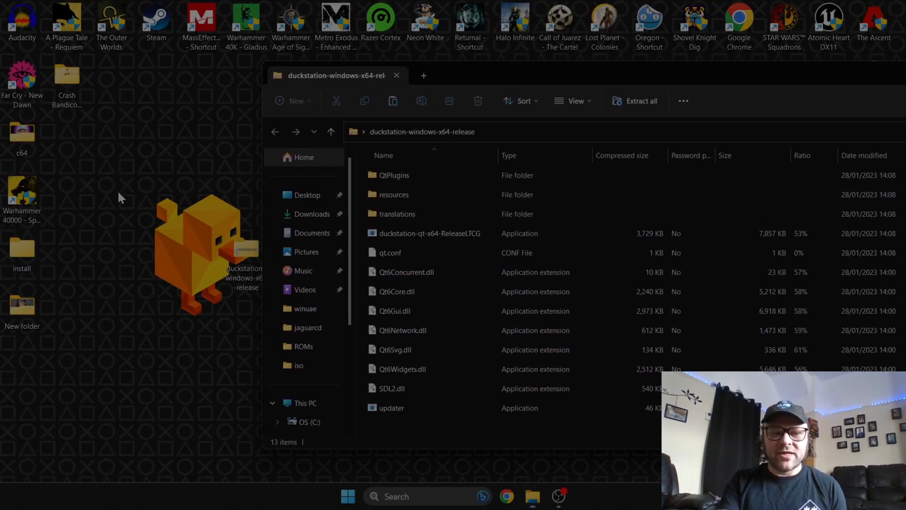
# - Create a desktop folder named ps1 and copy all 13 release files into it
pyautogui.rightClick(120, 198)
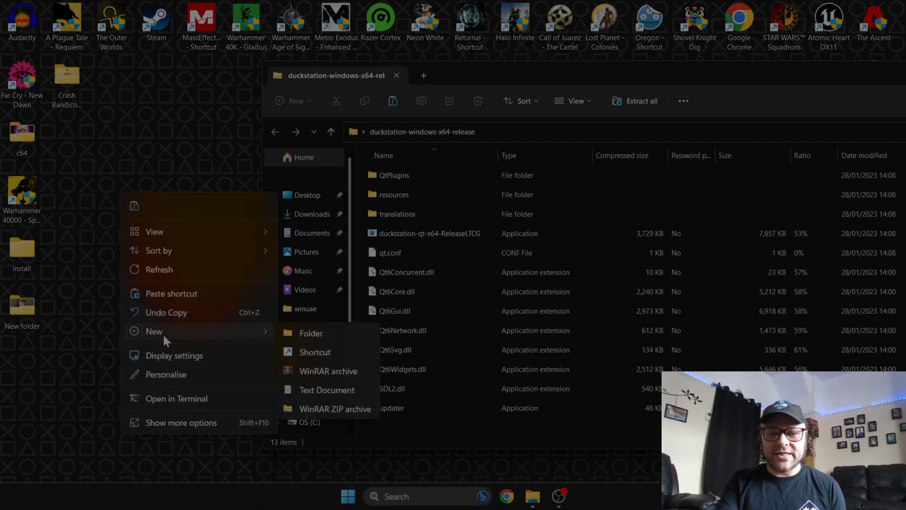
pyautogui.click(311, 333)
pyautogui.write('ps1')
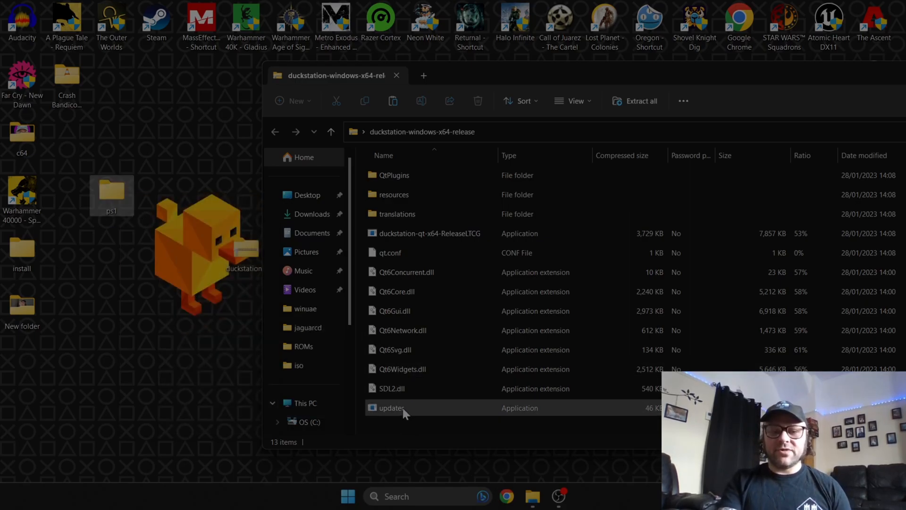
pyautogui.press('ctrl+a')
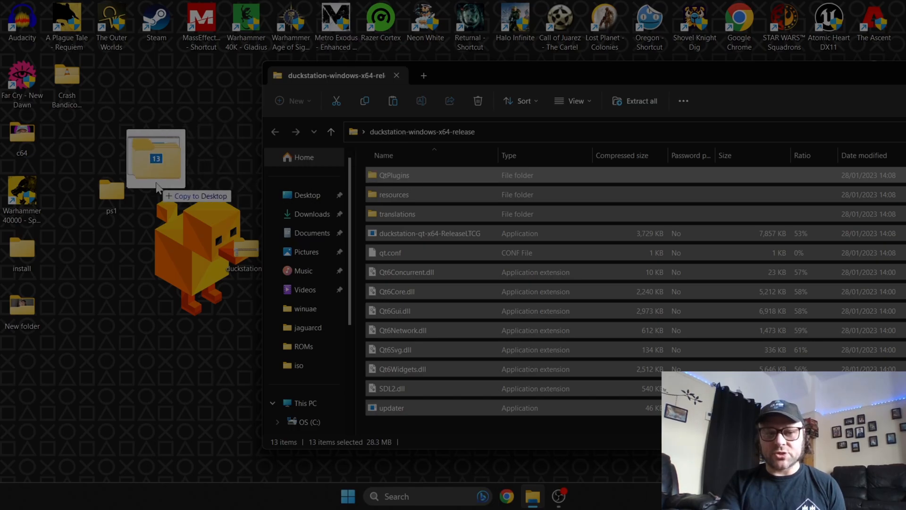
pyautogui.moveTo(155, 158); pyautogui.dragTo(114, 173)
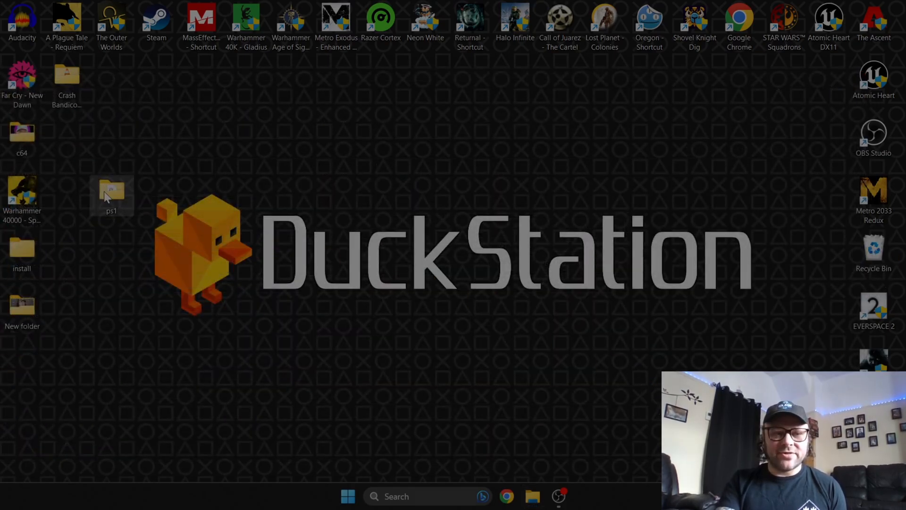
# - Open the ps1 folder and launch duckstation-qt-x64-ReleaseLTCG
pyautogui.doubleClick(111, 191)
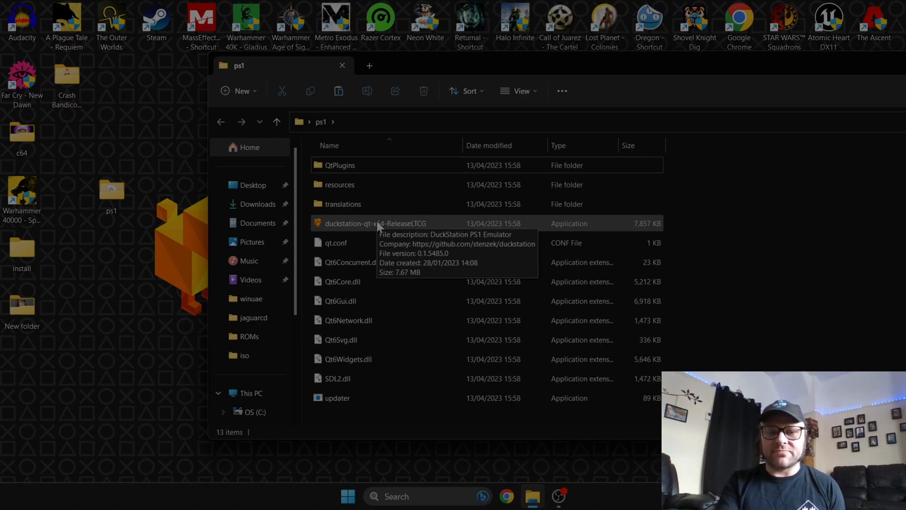
pyautogui.doubleClick(374, 223)
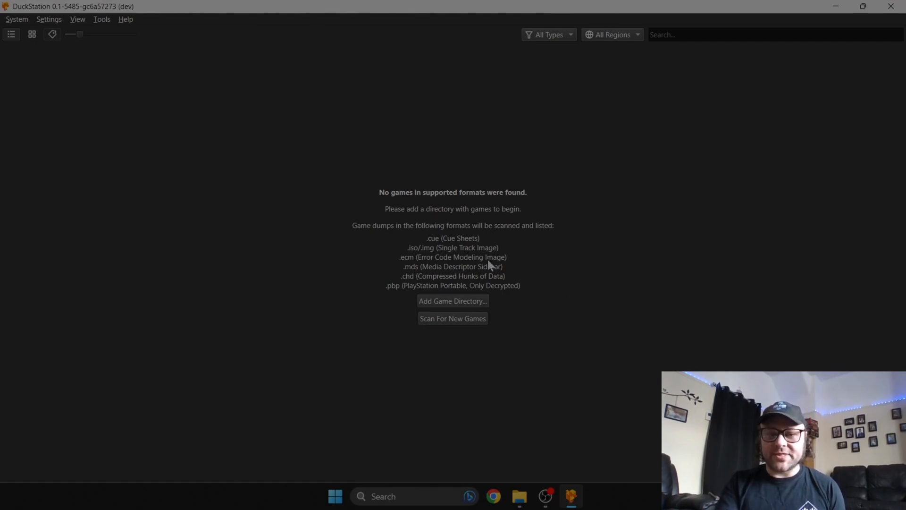
pyautogui.moveTo(554, 306)
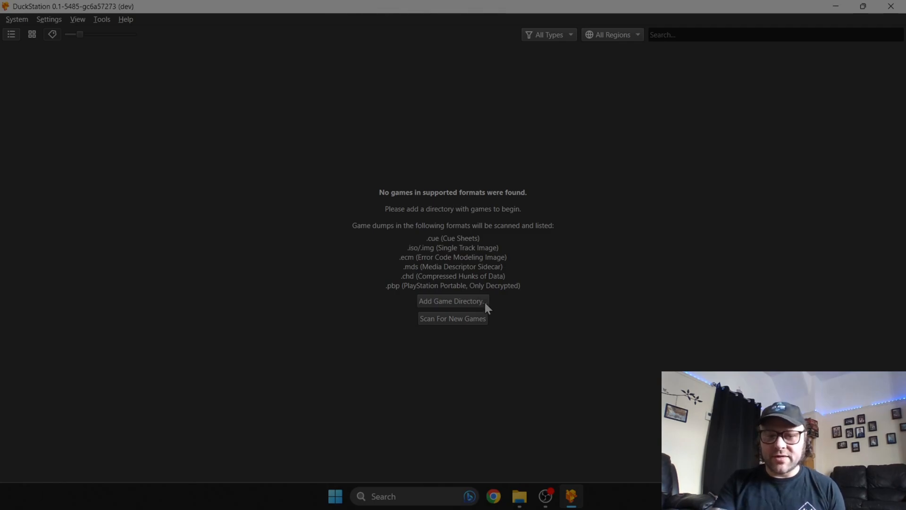
# - Add Desktop's Crash Bandicoot (USA) folder as a game directory, scanning subfolders recursively
pyautogui.click(453, 301)
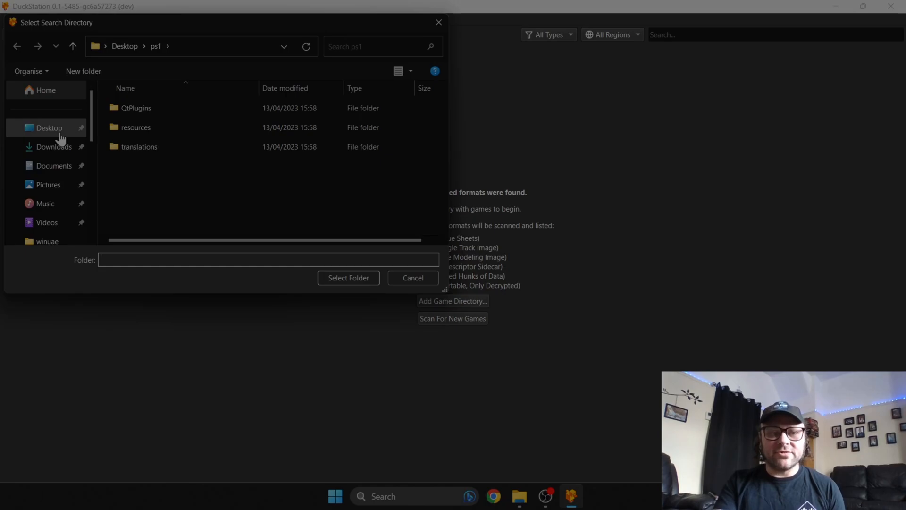
pyautogui.click(49, 128)
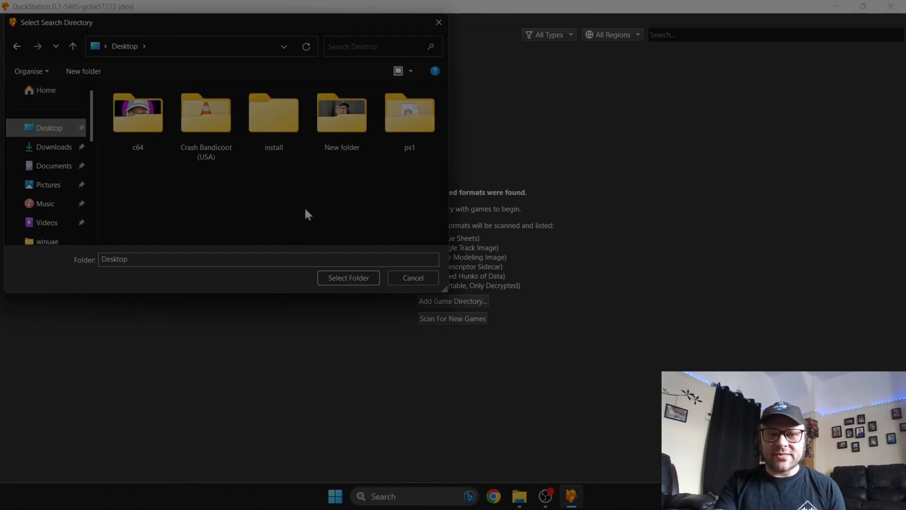
pyautogui.click(206, 113)
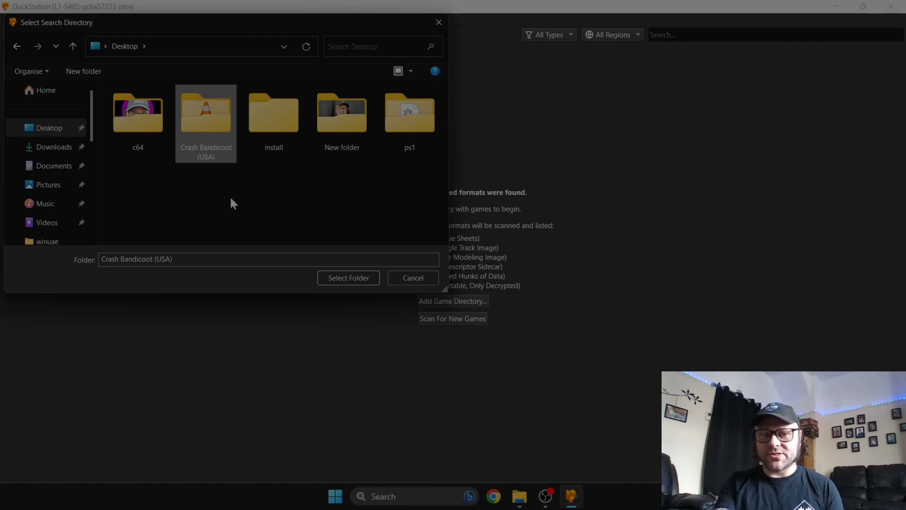
pyautogui.moveTo(215, 136)
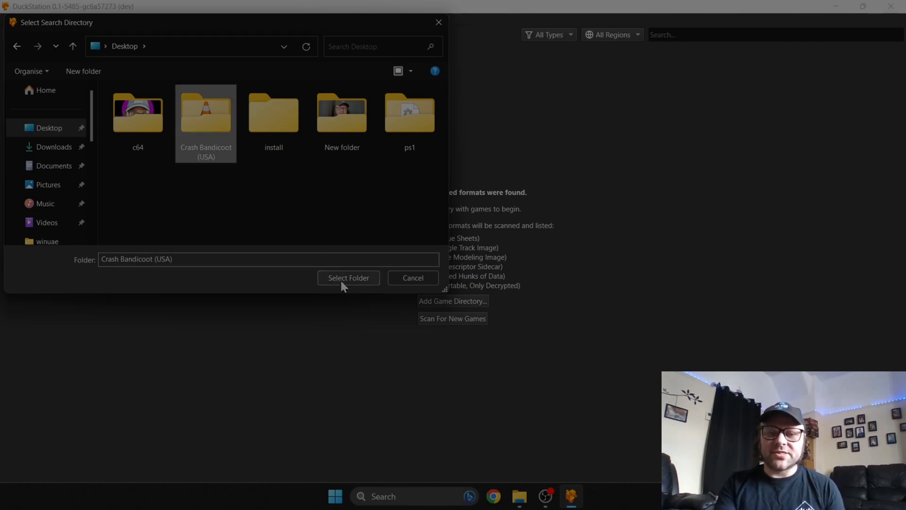
pyautogui.click(348, 278)
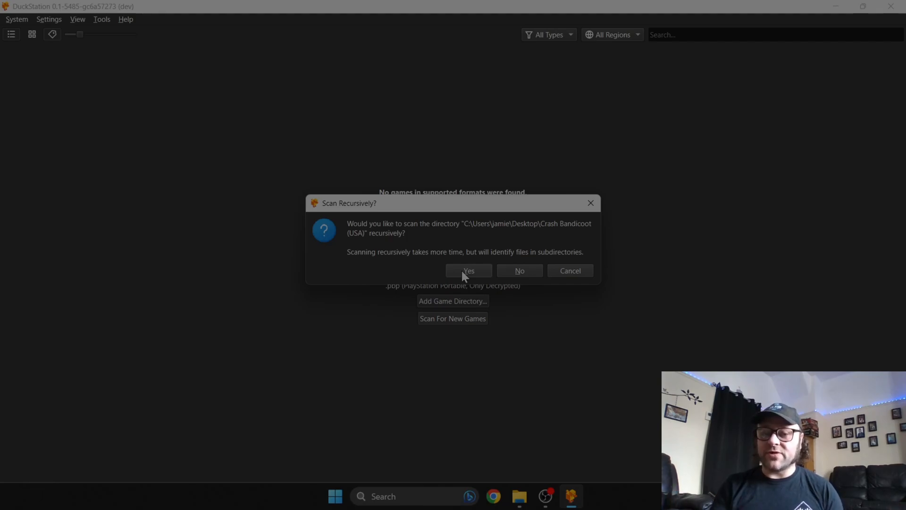
pyautogui.click(468, 270)
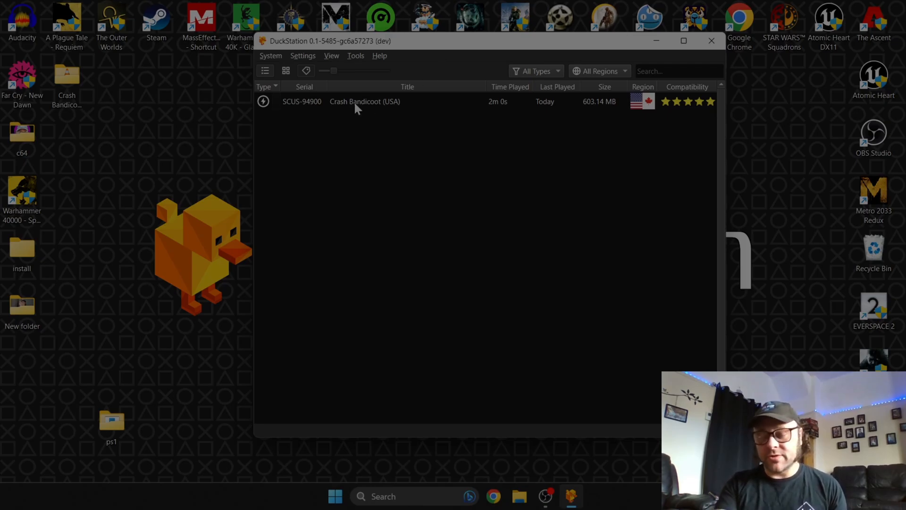
pyautogui.click(365, 101)
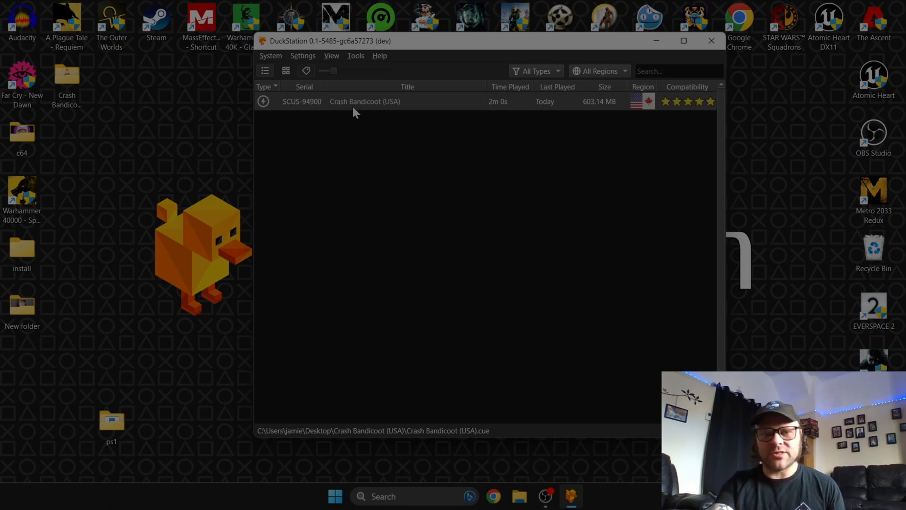
pyautogui.click(302, 55)
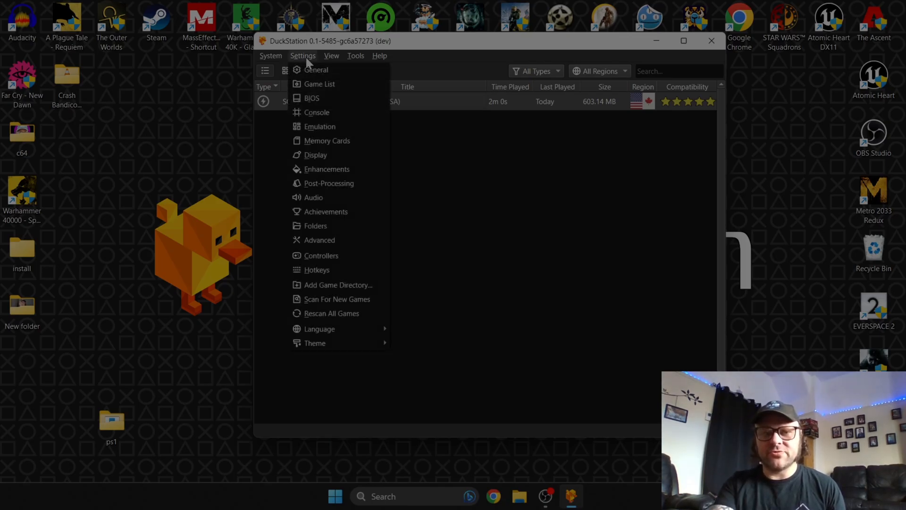
pyautogui.click(312, 98)
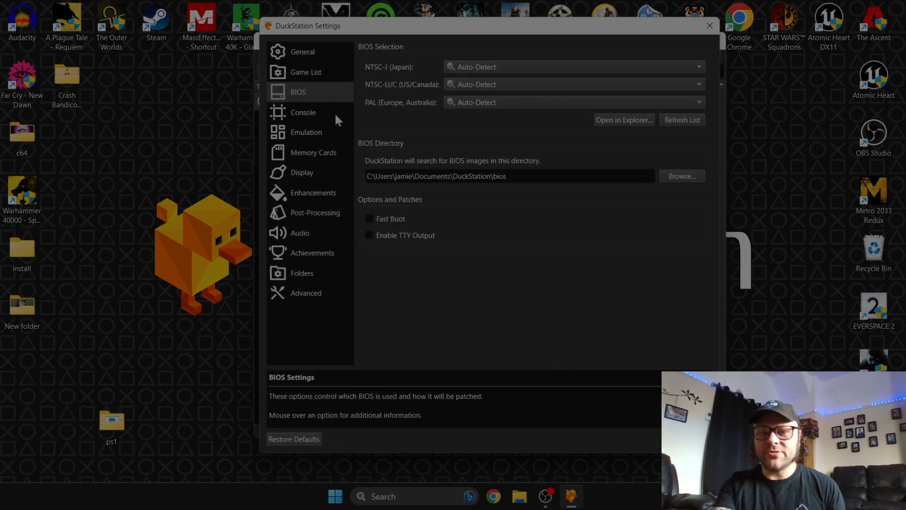
pyautogui.moveTo(402, 172)
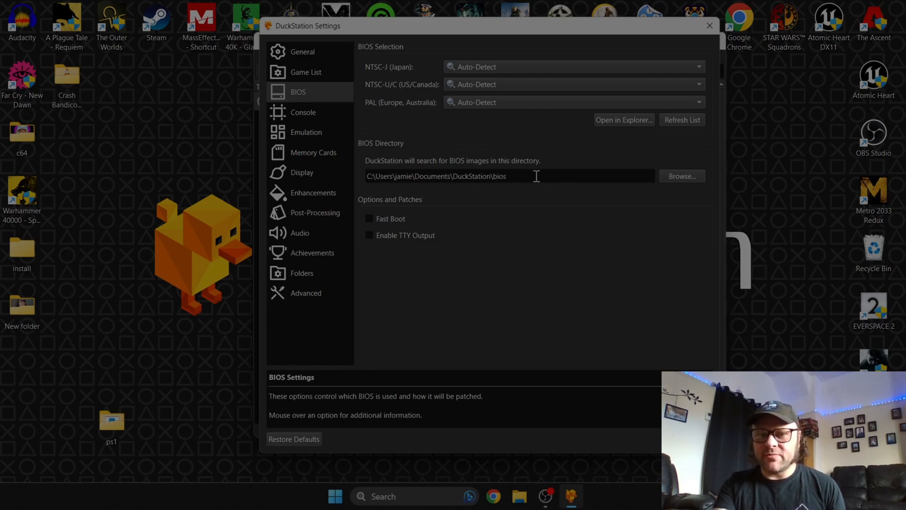
pyautogui.moveTo(405, 235)
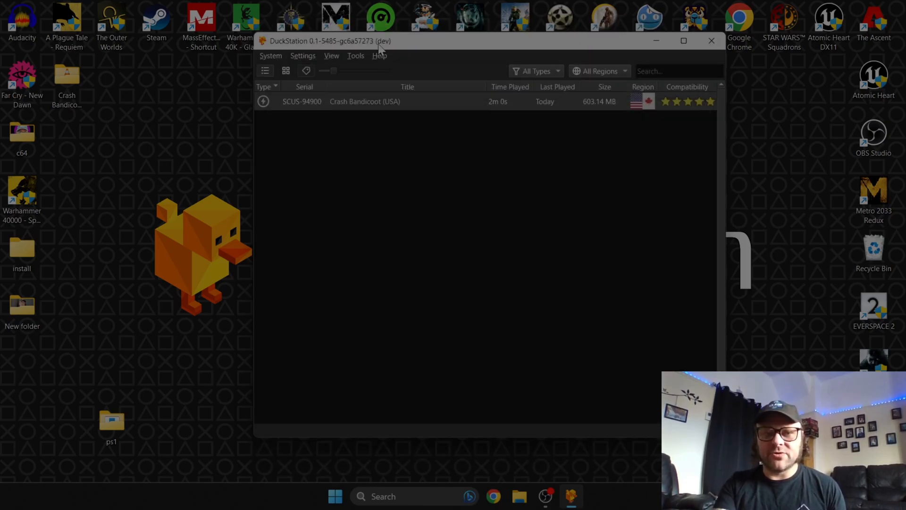
pyautogui.moveTo(306, 58)
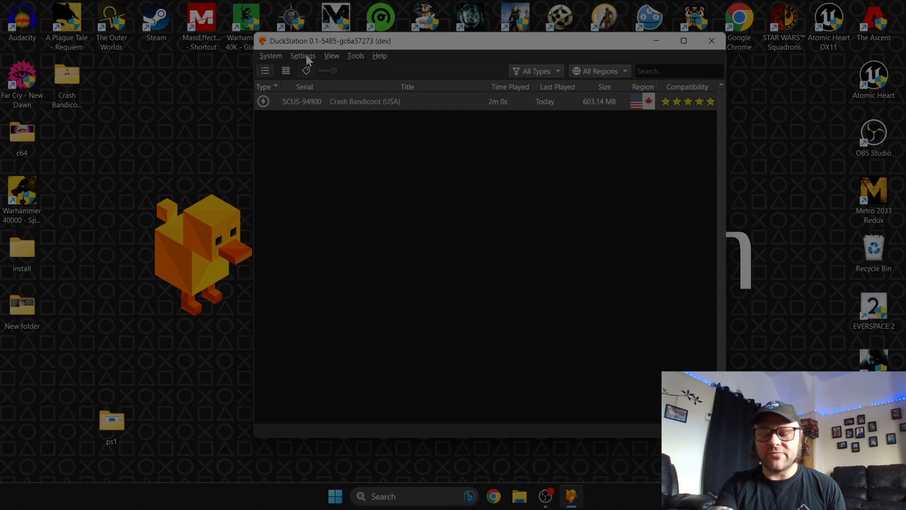
# - Open Settings > Controllers and view Controller Port 1's Xbox 360 pad bindings
pyautogui.click(303, 55)
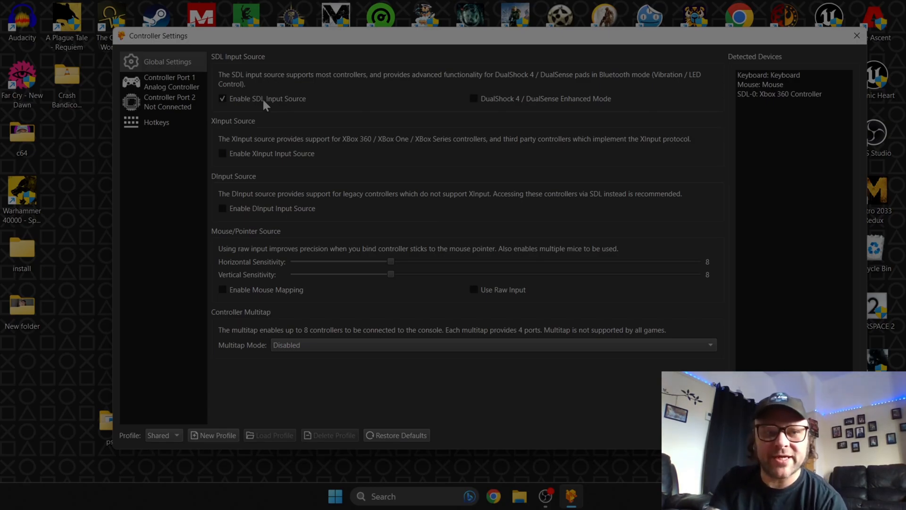
pyautogui.moveTo(177, 77)
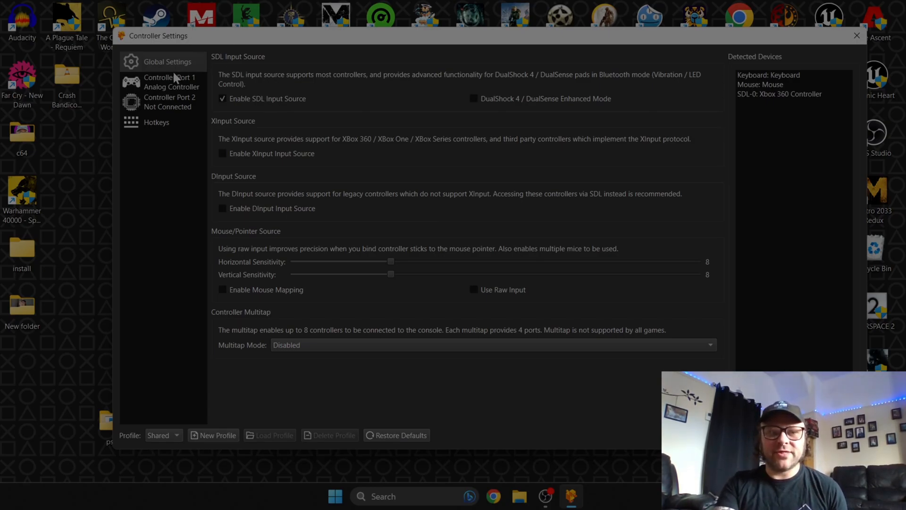
pyautogui.click(170, 82)
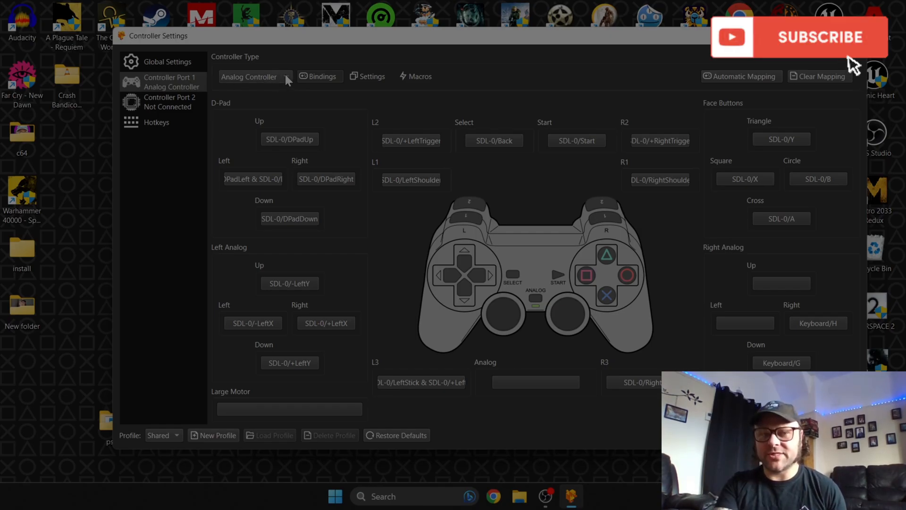
# - Keep Port 1 as Analog Controller and bind D-Pad Right, Left Analog Right, Right Analog Up
pyautogui.click(254, 77)
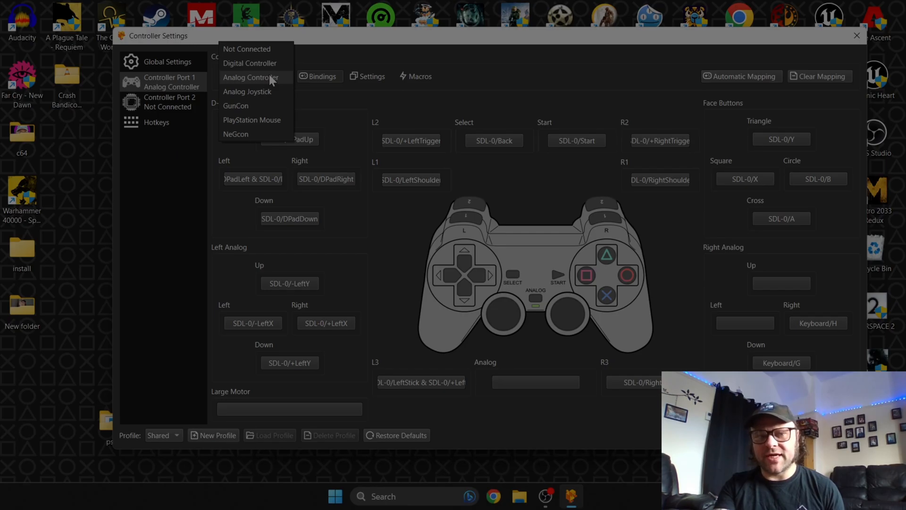
pyautogui.click(251, 77)
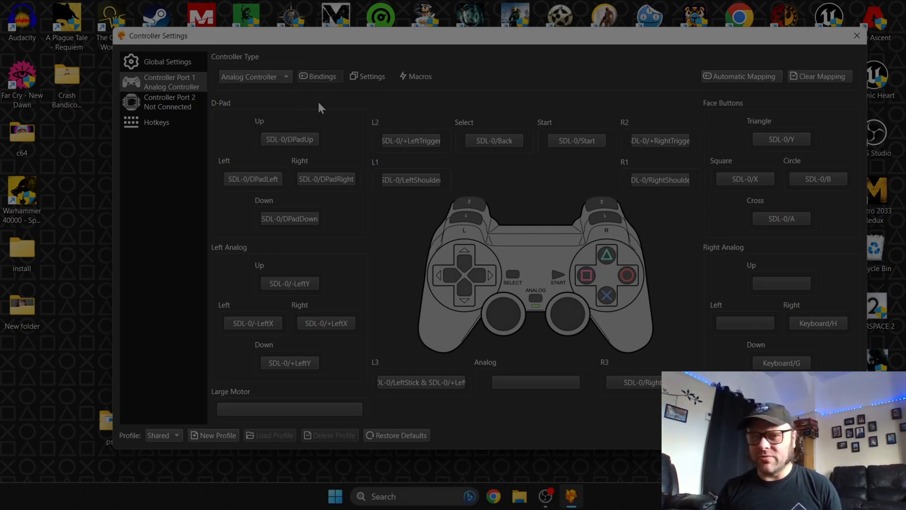
pyautogui.moveTo(294, 112)
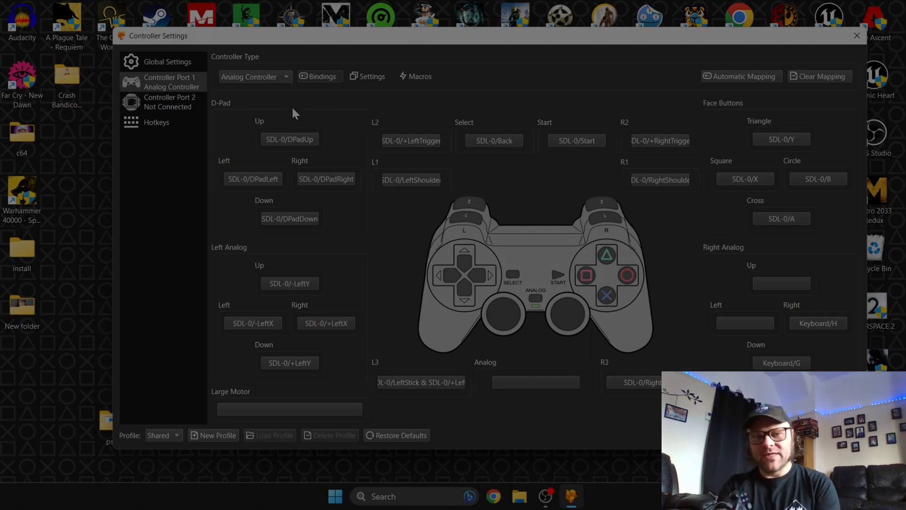
pyautogui.moveTo(305, 131)
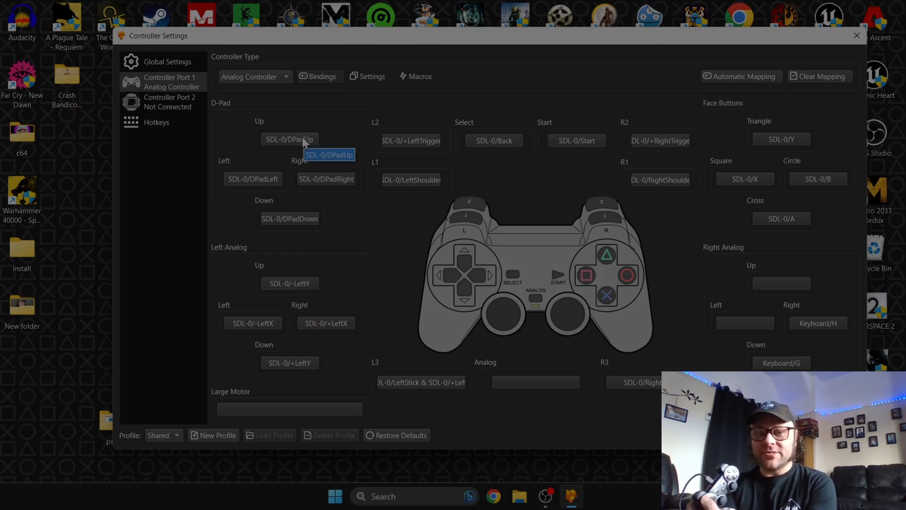
pyautogui.click(289, 140)
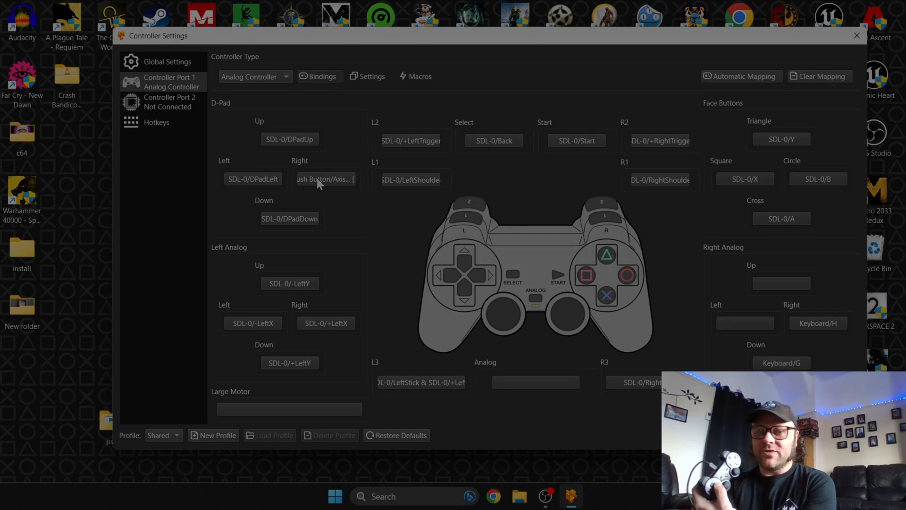
pyautogui.click(325, 179)
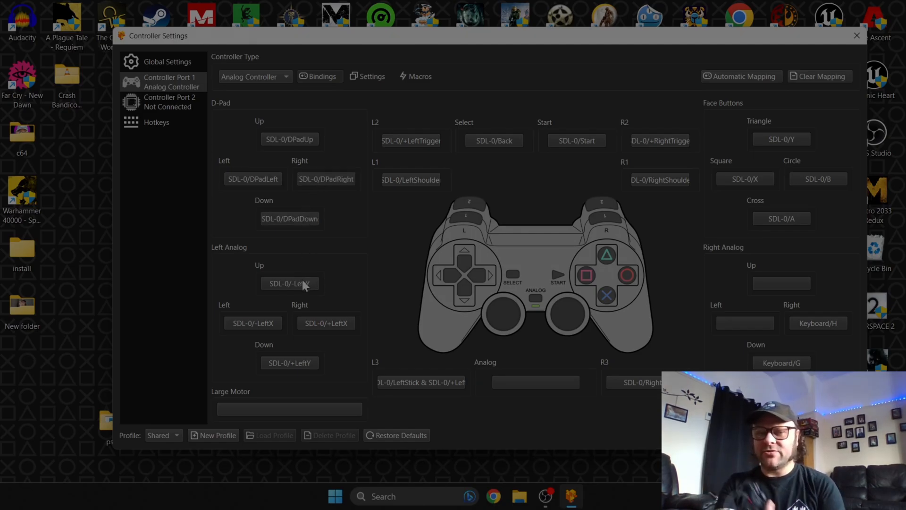
pyautogui.click(289, 283)
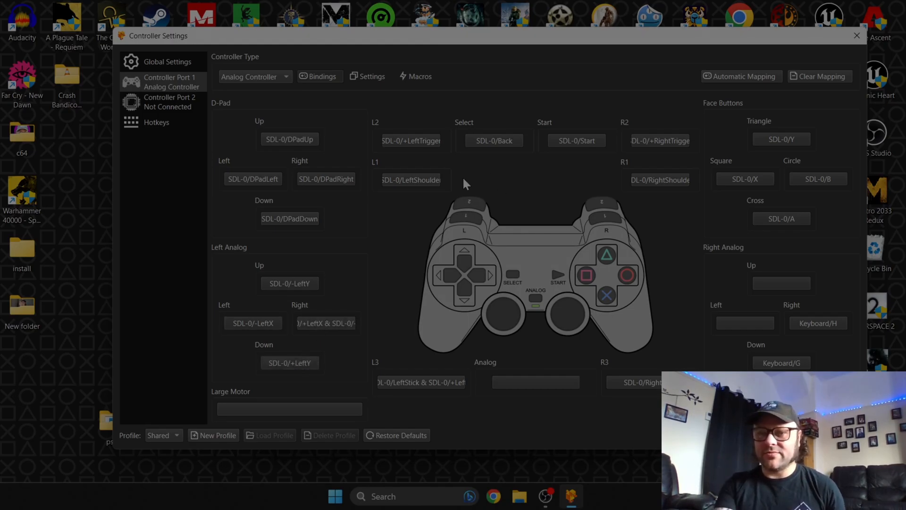
pyautogui.moveTo(707, 167)
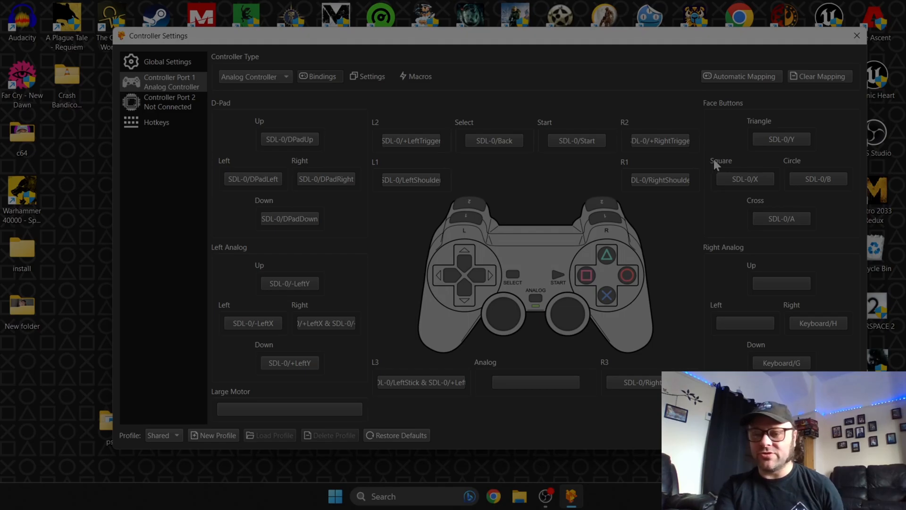
pyautogui.moveTo(731, 278)
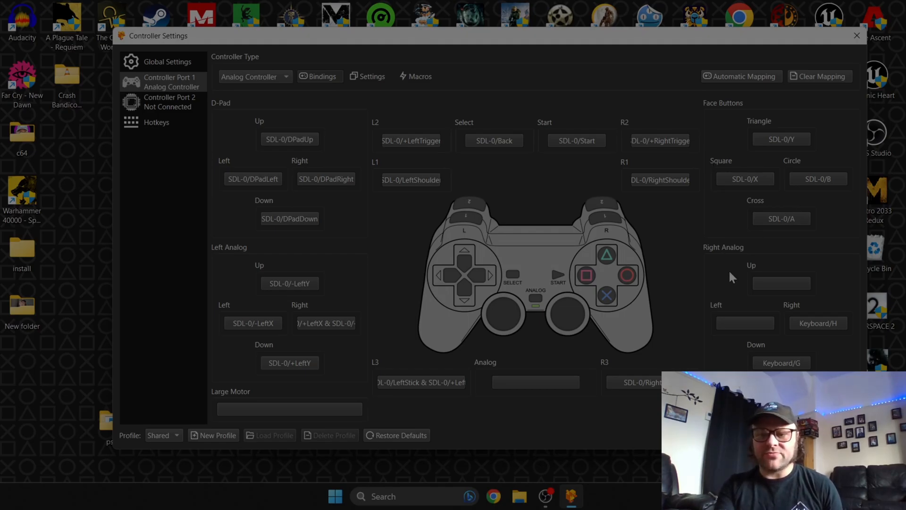
pyautogui.moveTo(773, 293)
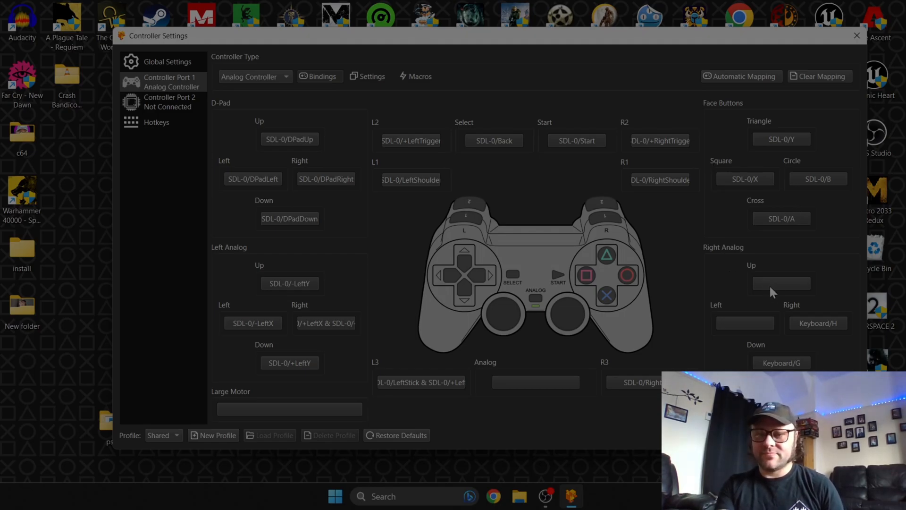
pyautogui.click(782, 283)
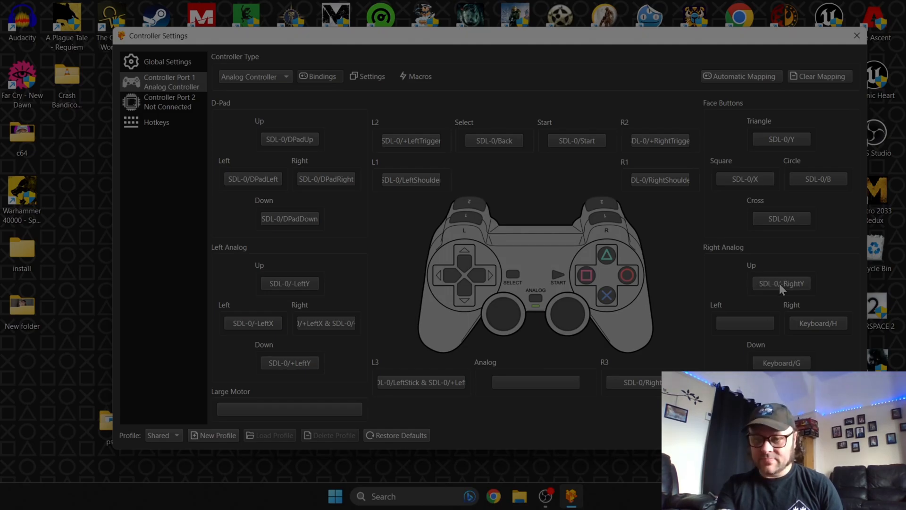
pyautogui.moveTo(701, 350)
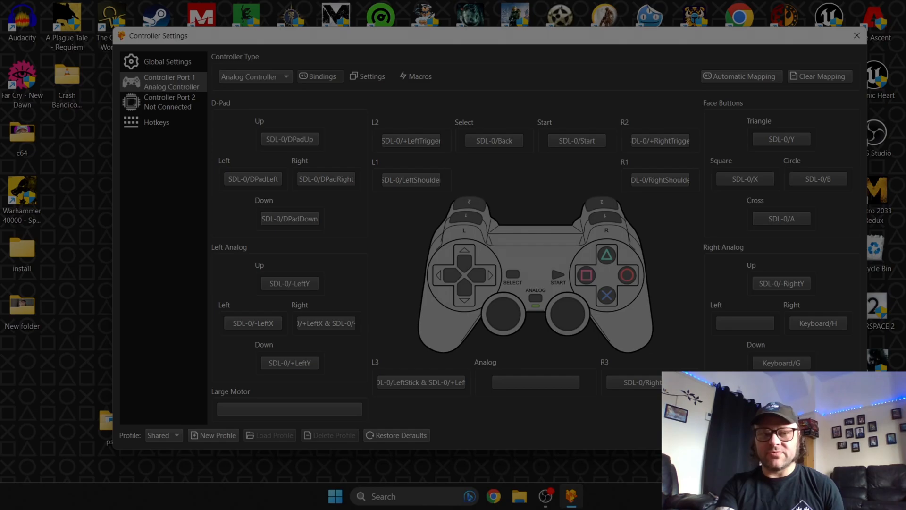
pyautogui.click(858, 35)
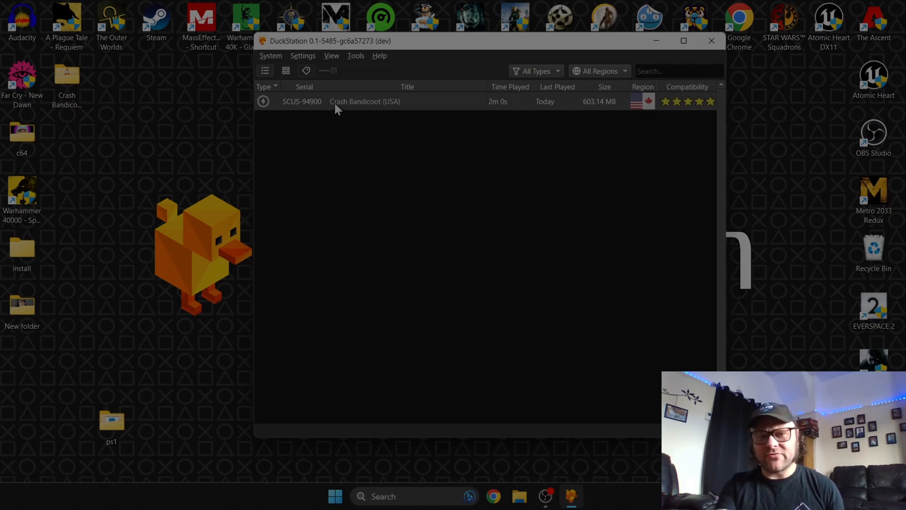
# - Launch Crash Bandicoot (USA) and maximize its game window
pyautogui.doubleClick(365, 101)
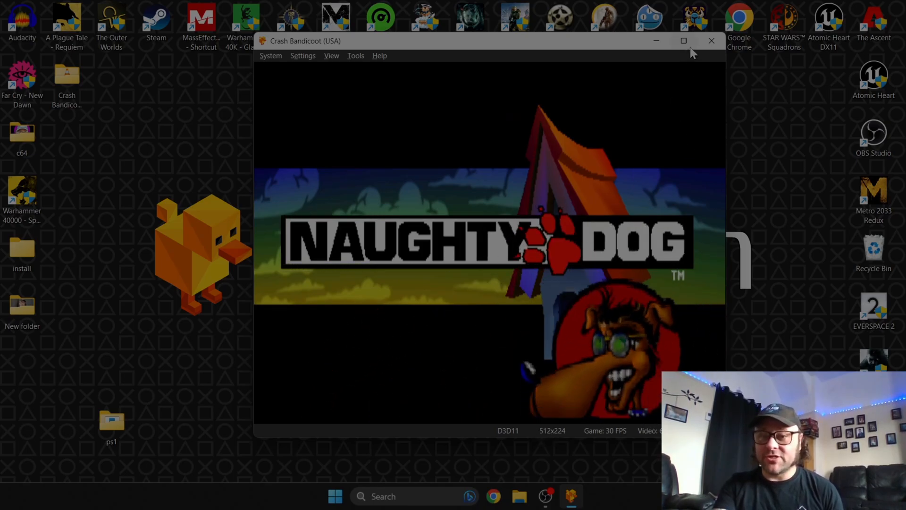
pyautogui.click(684, 40)
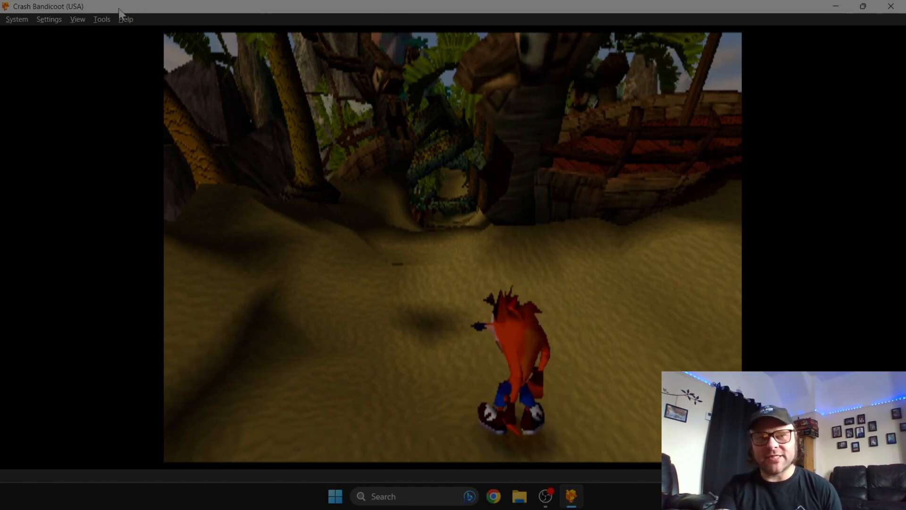
# - In Display settings, choose the Hardware (Vulkan) renderer and enable VSync
pyautogui.click(48, 18)
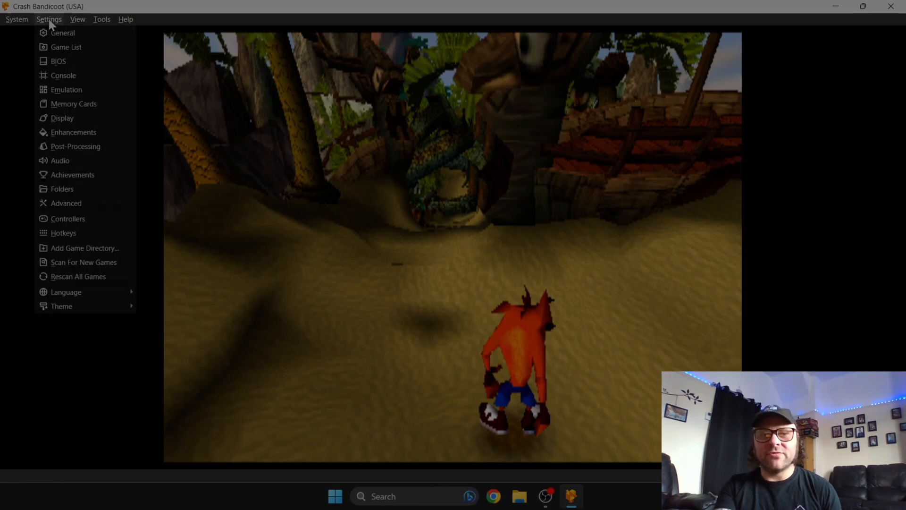
pyautogui.moveTo(62, 118)
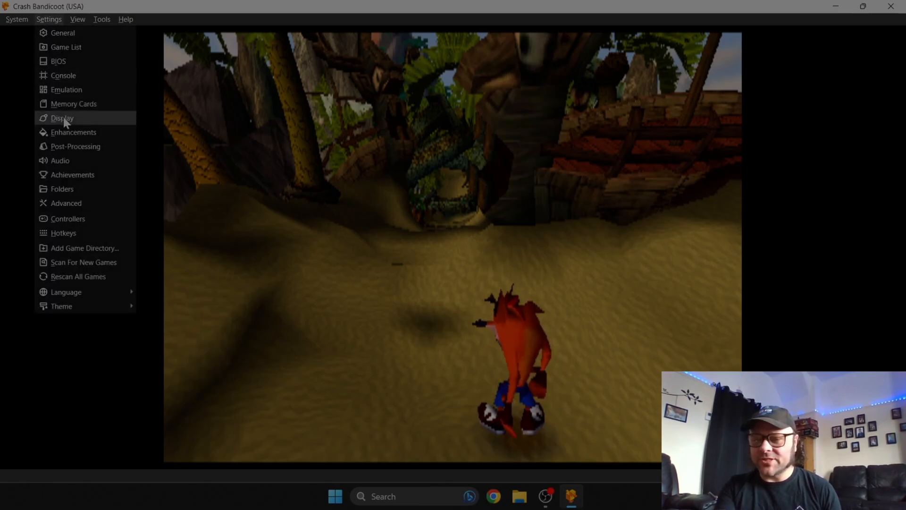
pyautogui.click(62, 118)
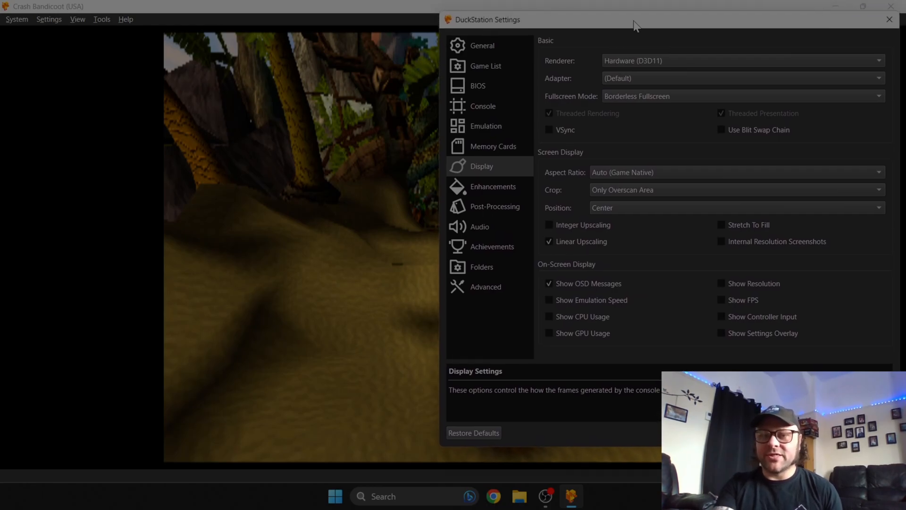
pyautogui.moveTo(685, 61)
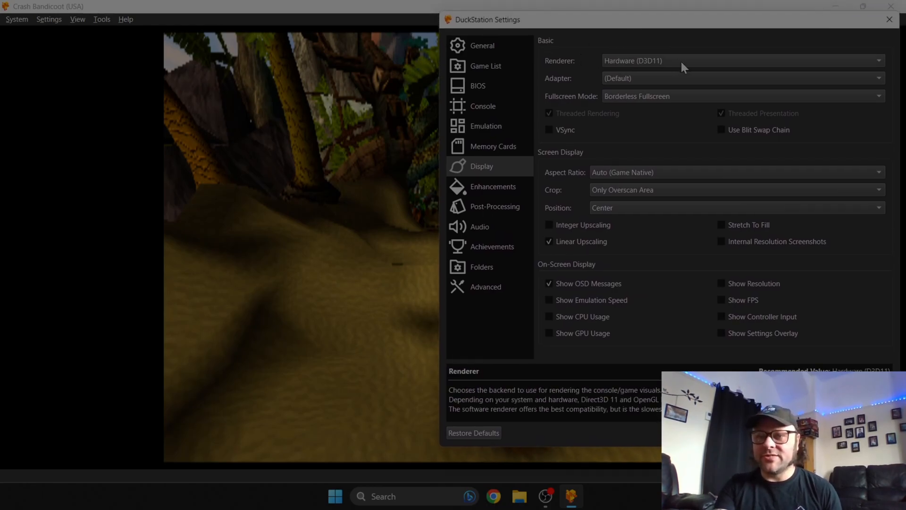
pyautogui.click(740, 61)
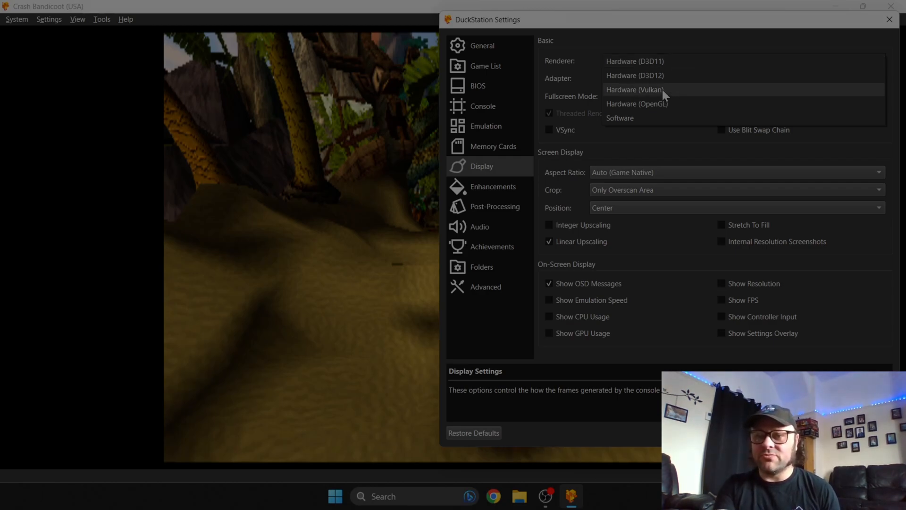
pyautogui.click(634, 89)
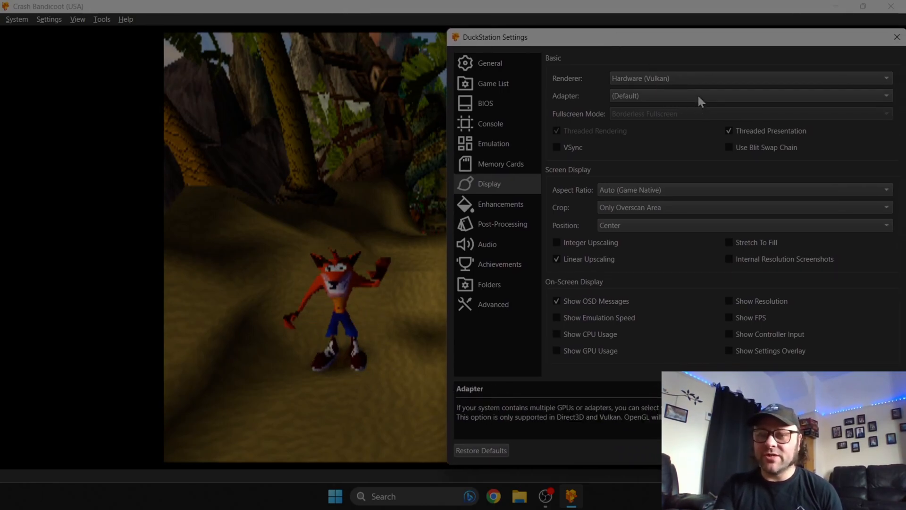
pyautogui.click(746, 95)
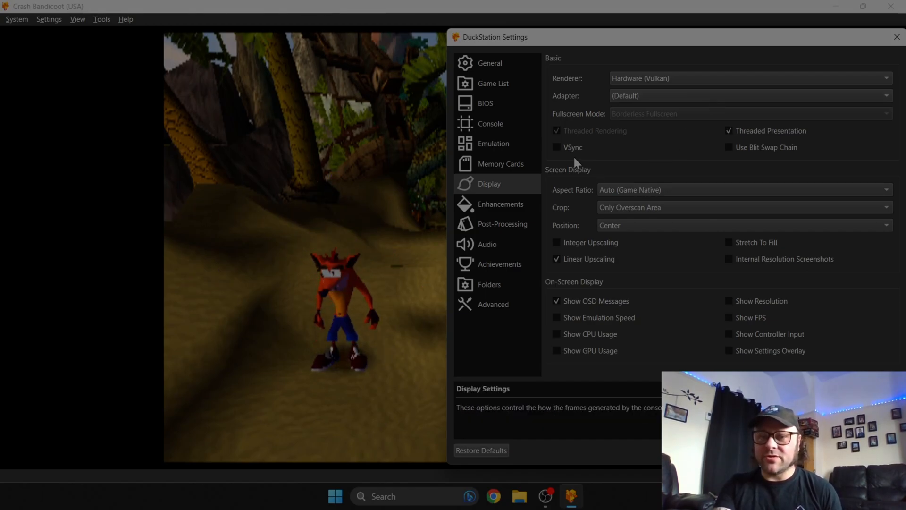
pyautogui.moveTo(556, 147)
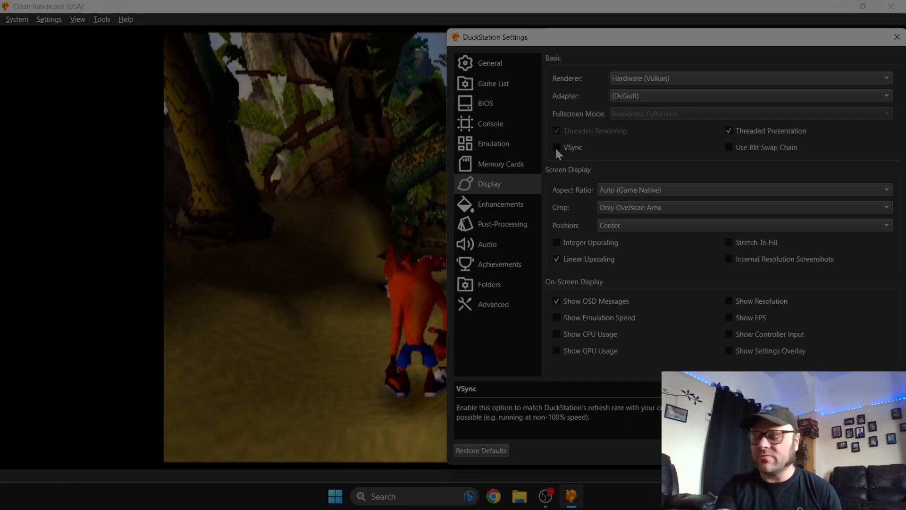
pyautogui.click(556, 147)
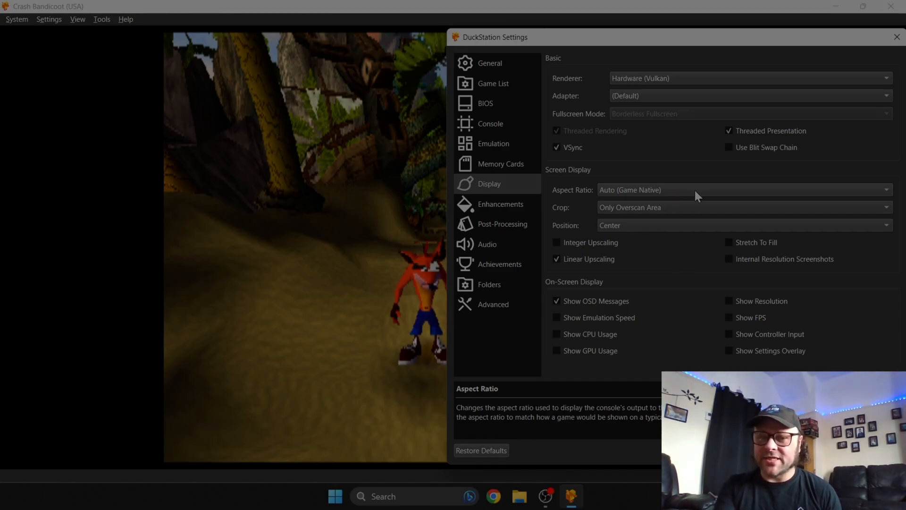
pyautogui.click(746, 190)
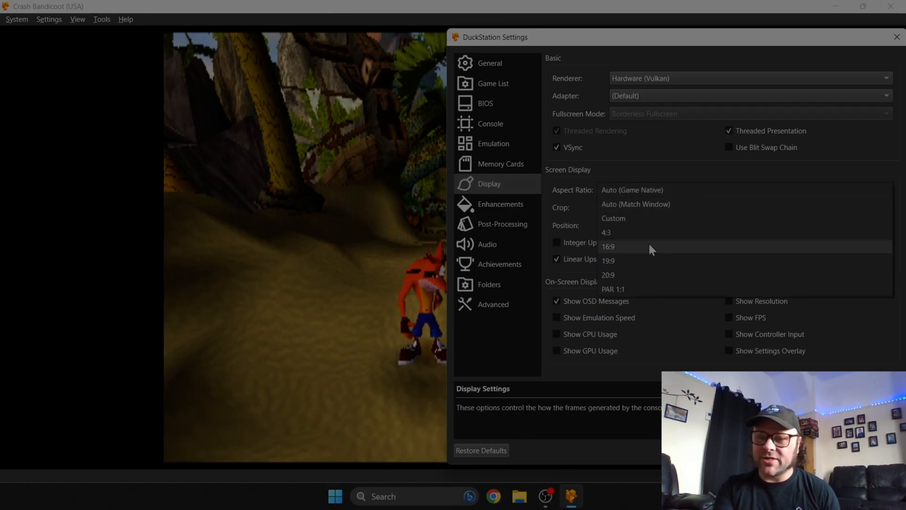
# - Change the aspect ratio from 16:9 to 4:3 with linear upscaling off
pyautogui.click(608, 246)
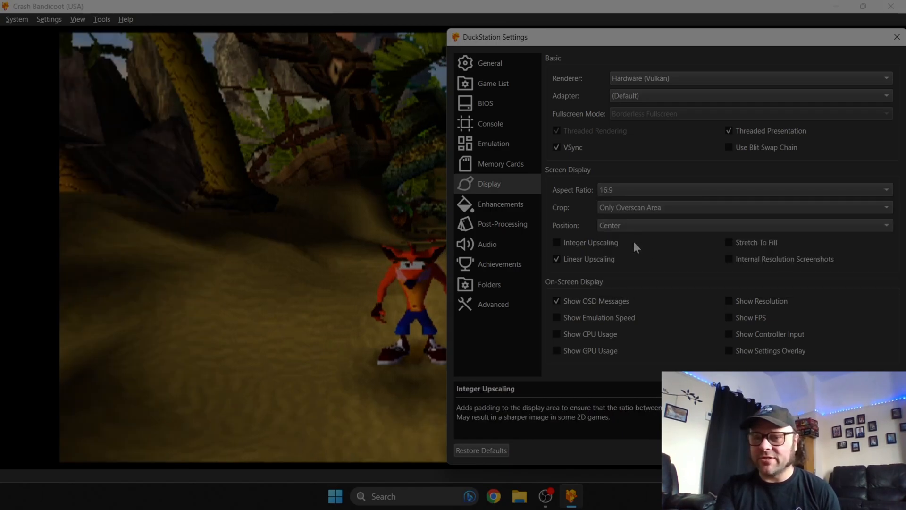
pyautogui.moveTo(521, 37); pyautogui.dragTo(653, 56)
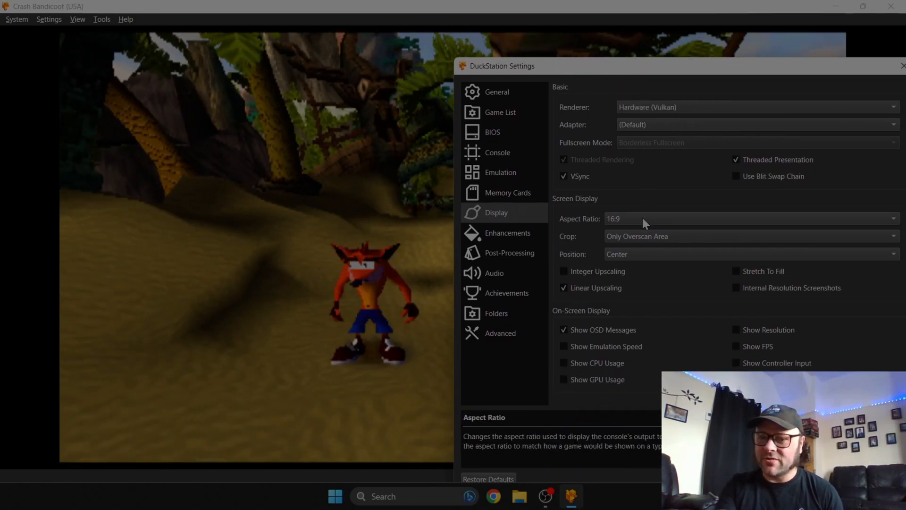
pyautogui.click(752, 219)
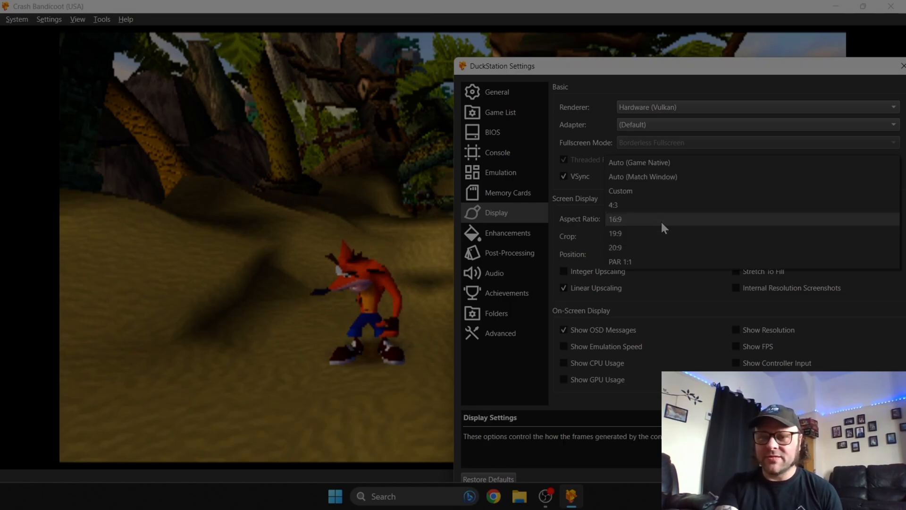
pyautogui.click(613, 204)
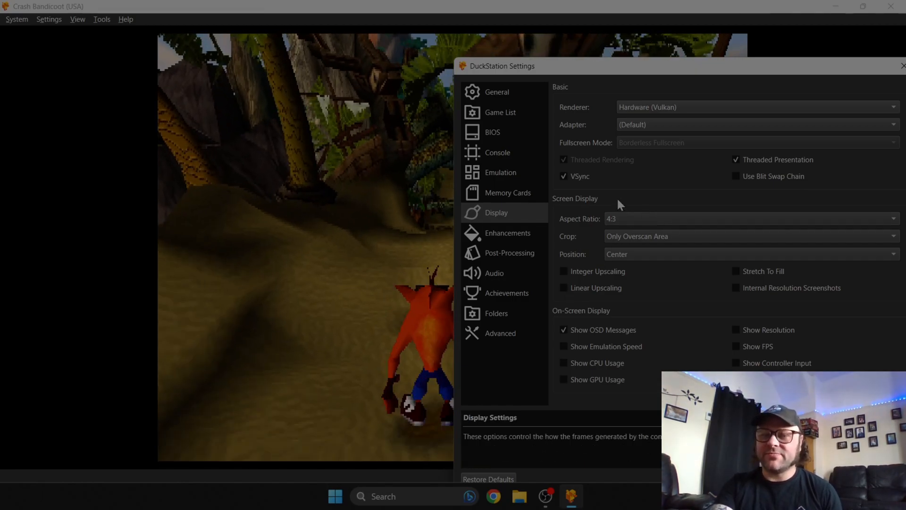
pyautogui.click(507, 232)
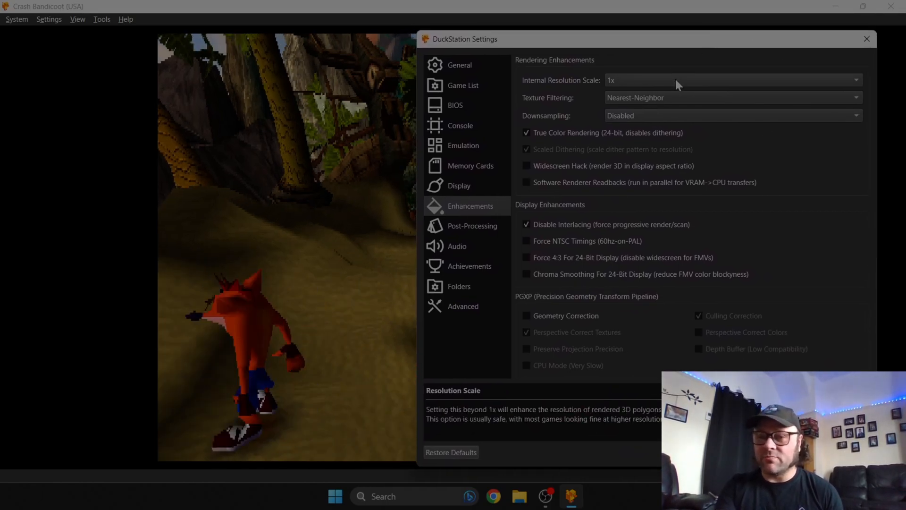
# - Try the 9x (for 4K) internal resolution scale, then settle on 5x (for 1080p)
pyautogui.click(731, 80)
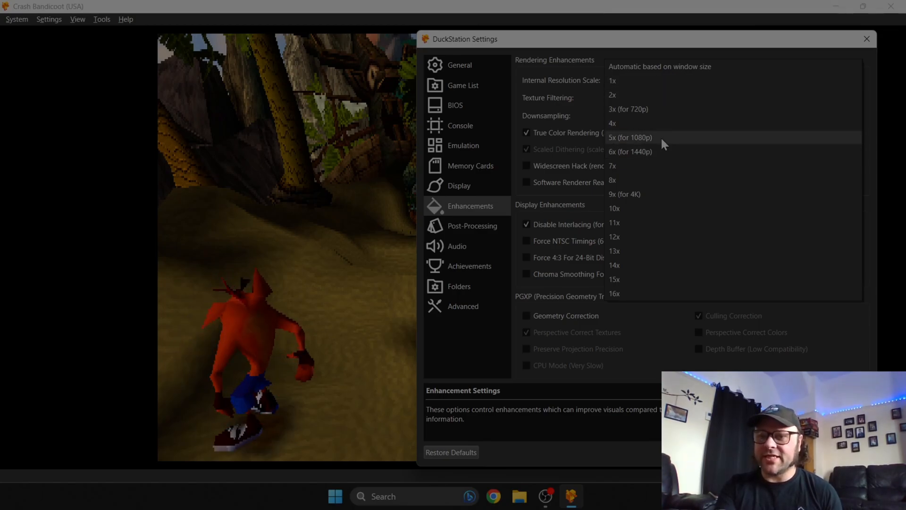
pyautogui.click(631, 137)
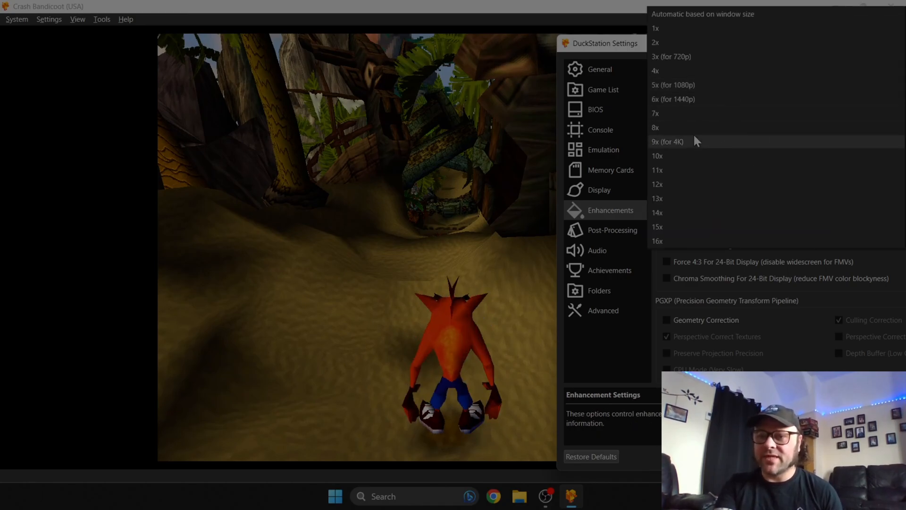
pyautogui.click(668, 142)
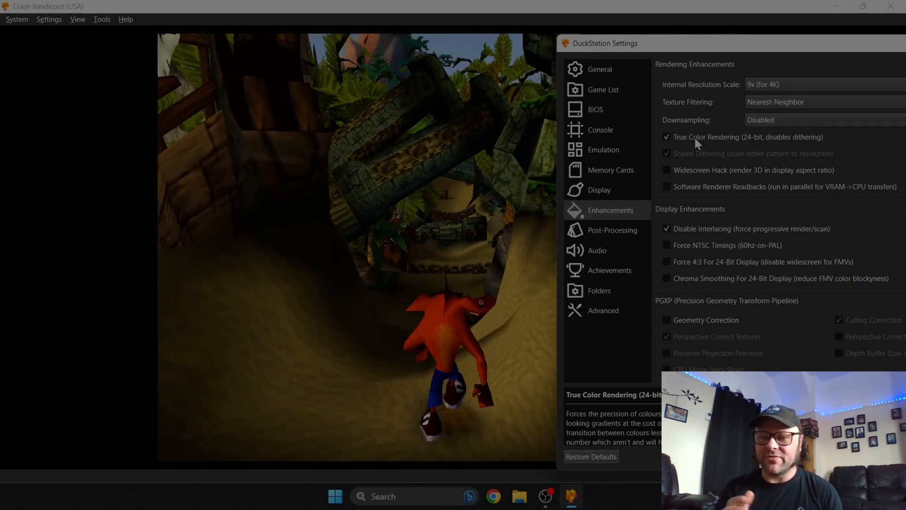
pyautogui.click(821, 84)
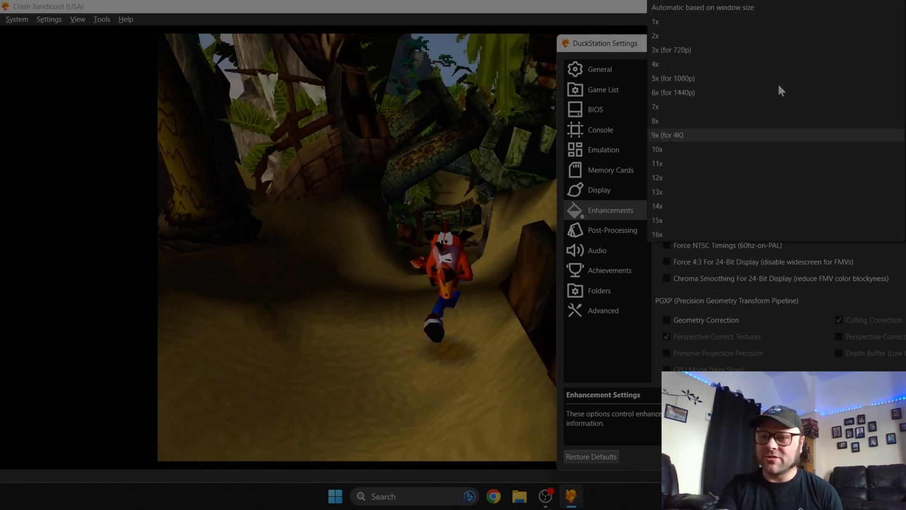
pyautogui.click(672, 77)
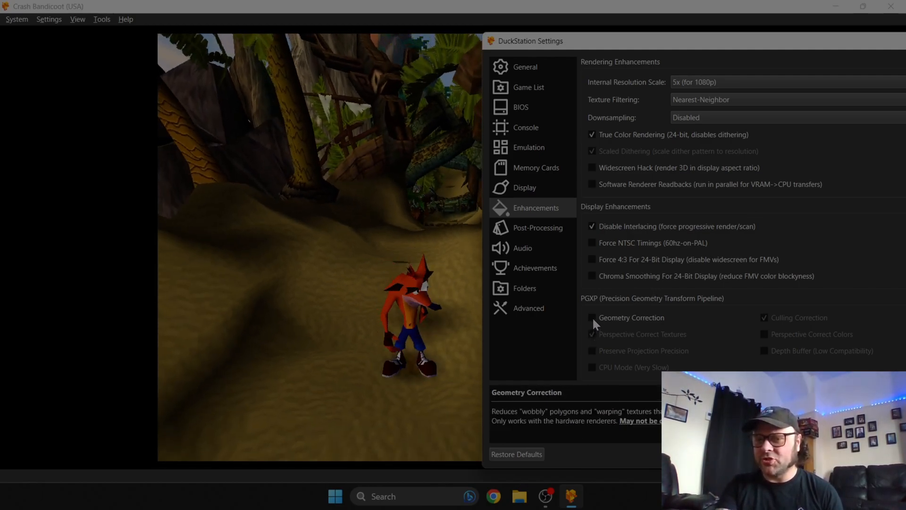
# - Tick PGXP Geometry Correction in the Enhancements settings
pyautogui.click(592, 317)
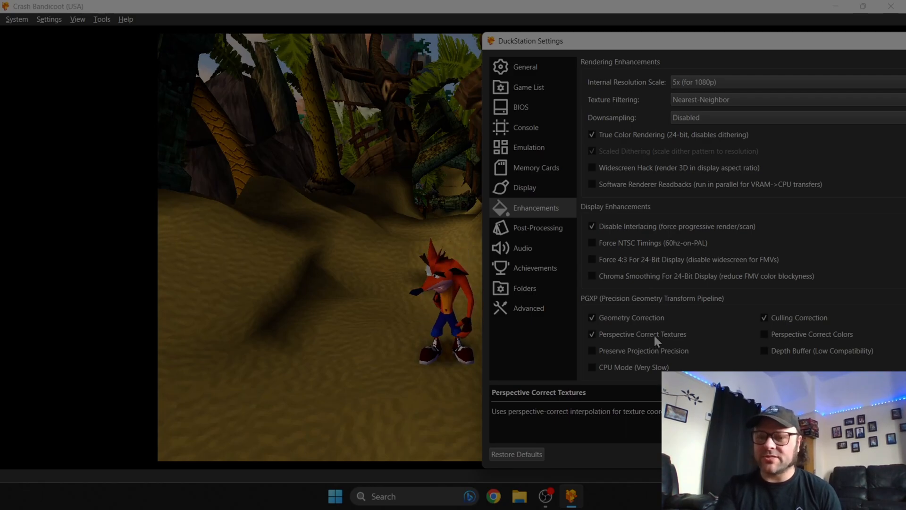
pyautogui.moveTo(595, 356)
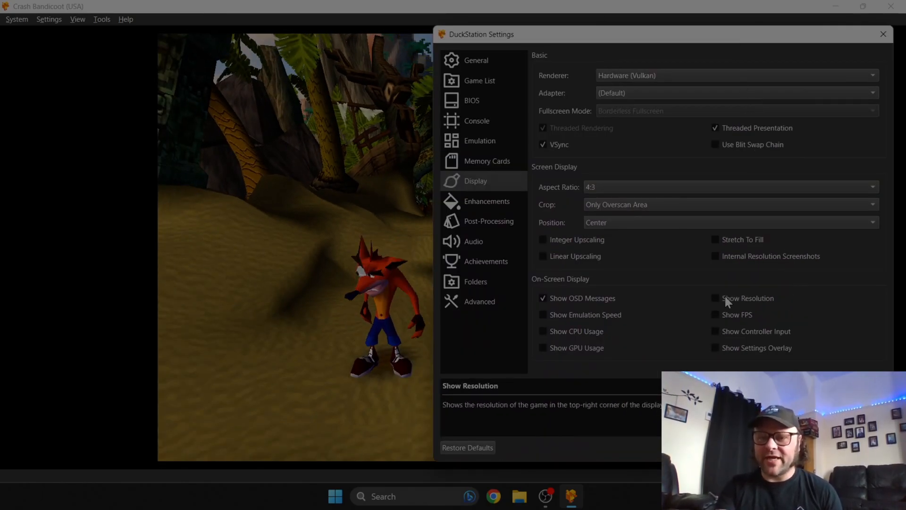
# - Enable an on-screen display option such as Show FPS in Display settings
pyautogui.click(716, 314)
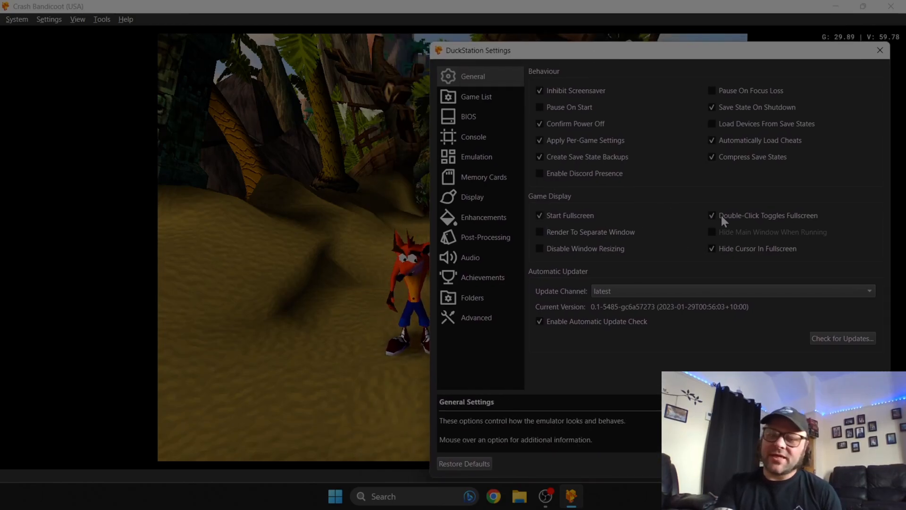
pyautogui.moveTo(826, 222)
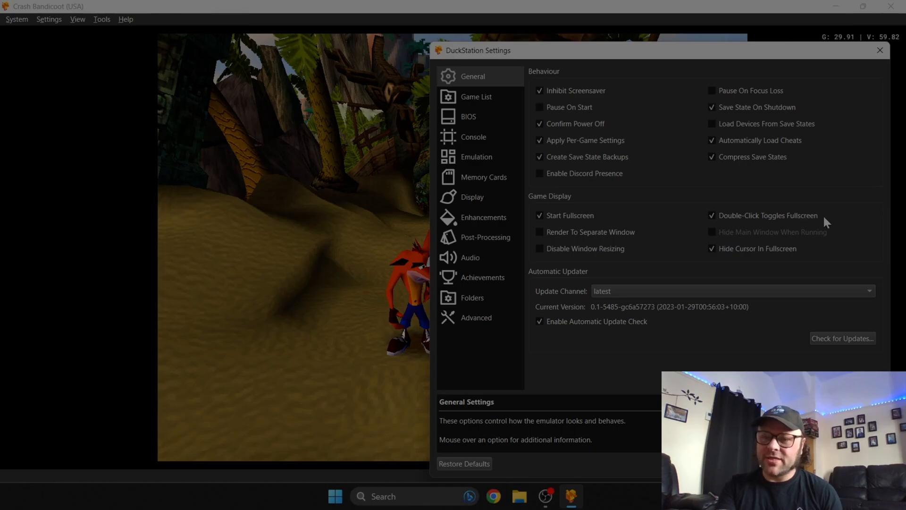
pyautogui.moveTo(384, 236)
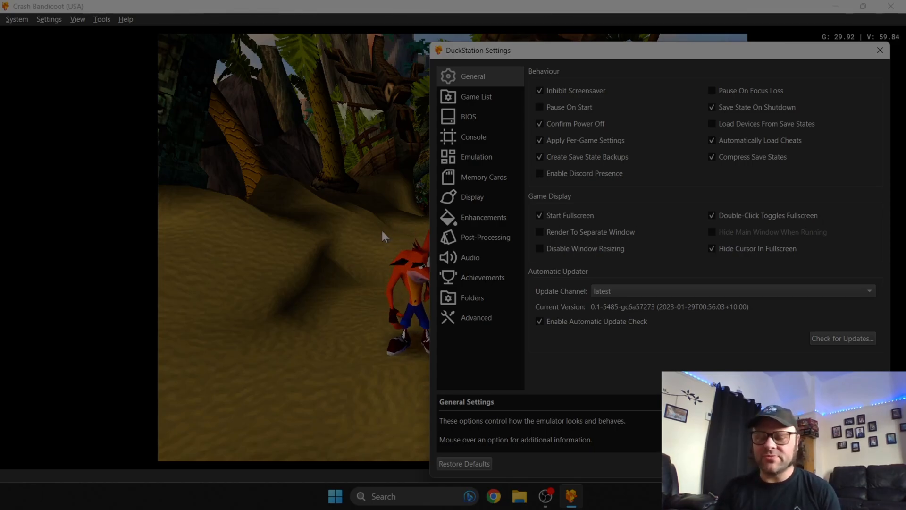
pyautogui.moveTo(346, 256)
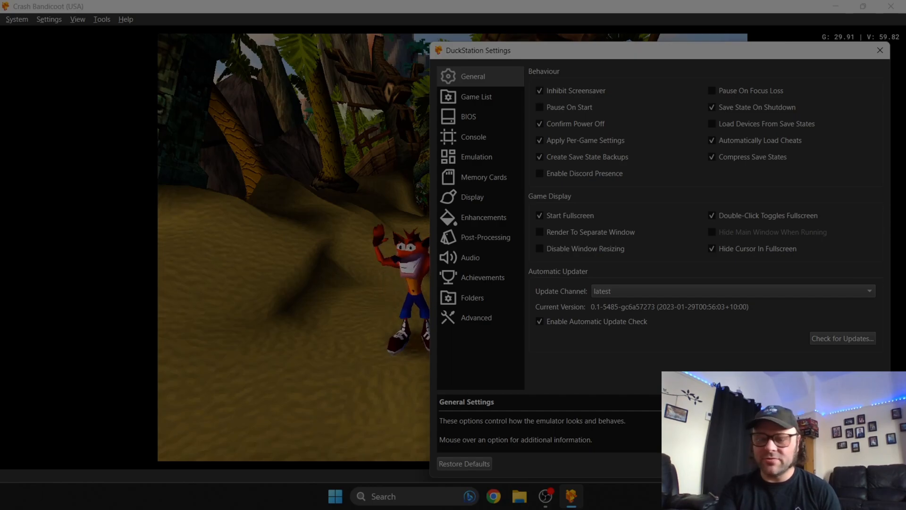
# - Shut down Crash Bandicoot and return to the game list
pyautogui.click(880, 51)
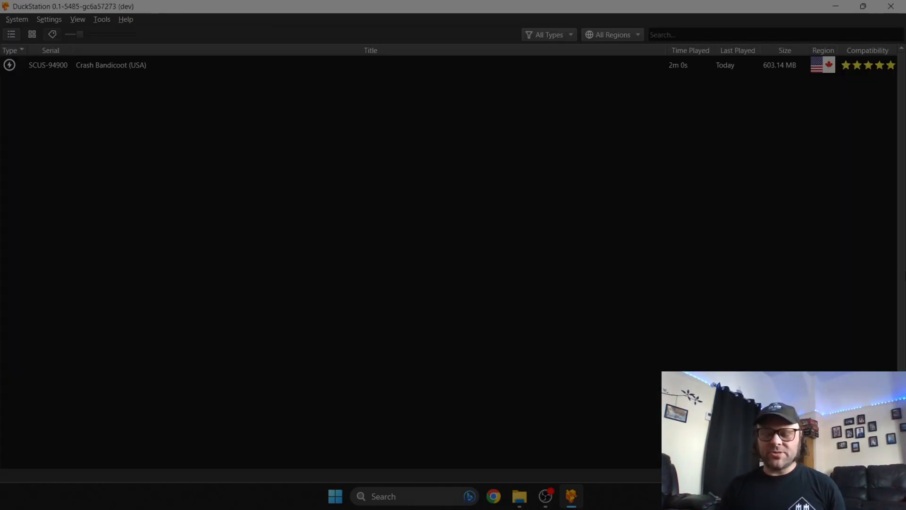